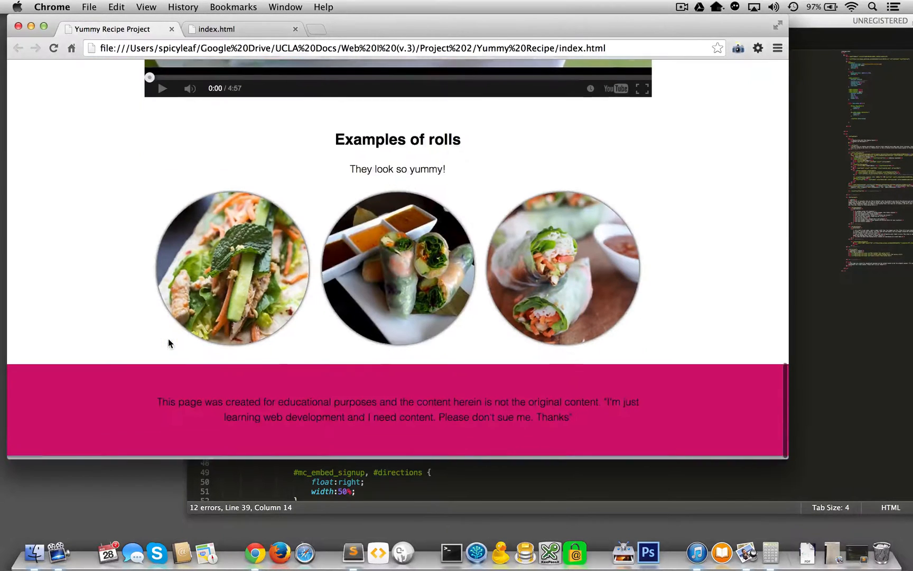
# - Scroll through the stacked full-width roll photos in the Examples of rolls section
pyautogui.scroll(-3)
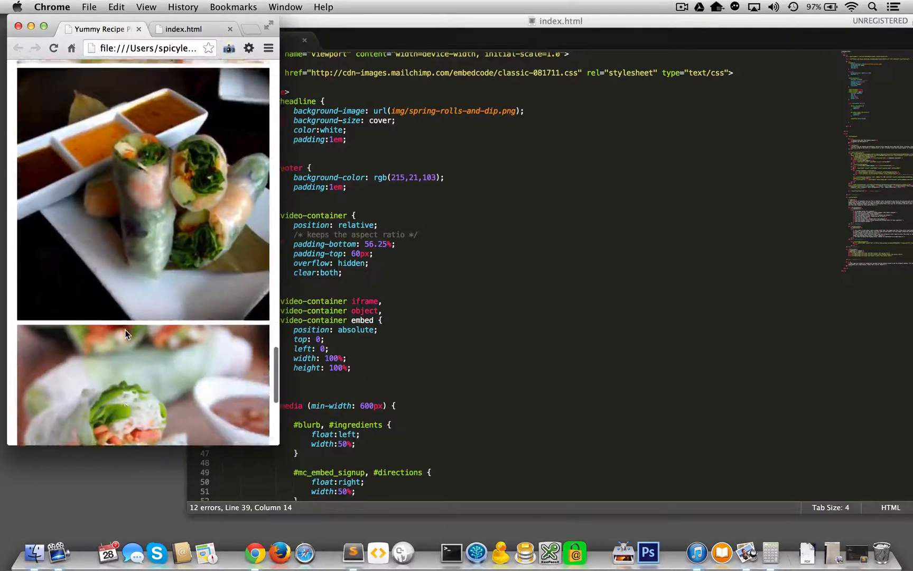
pyautogui.scroll(-3)
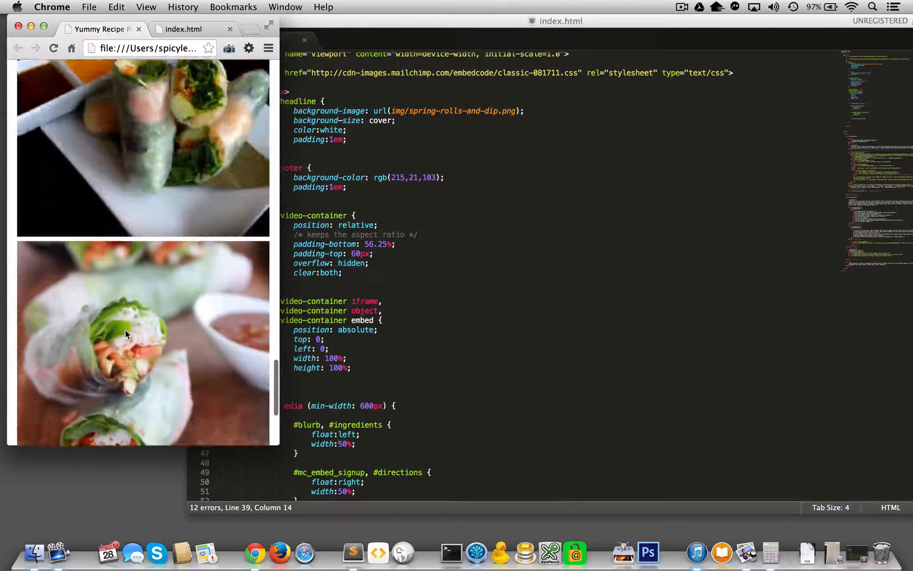
pyautogui.scroll(-3)
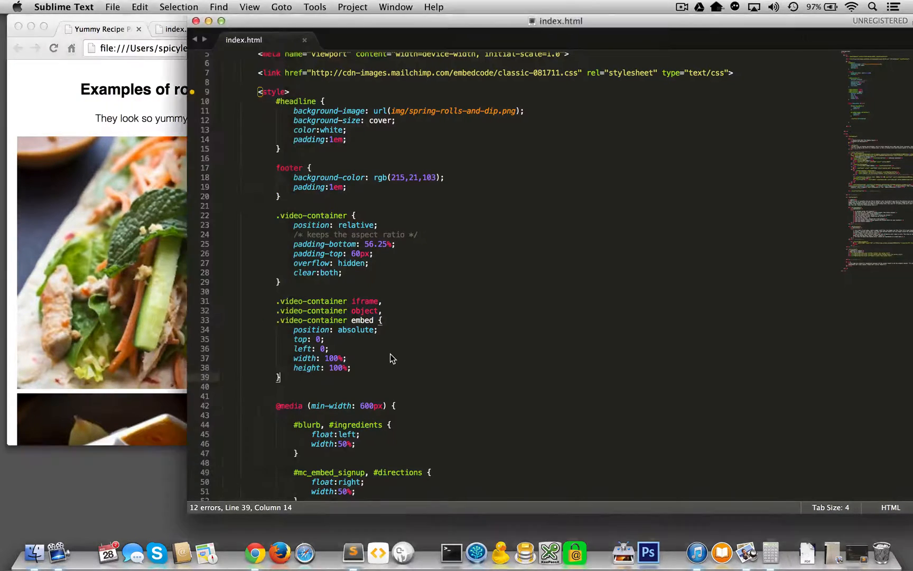
# - Write a #section2 img rule with width:100% below the .video-container embed rule
pyautogui.scroll(-3)
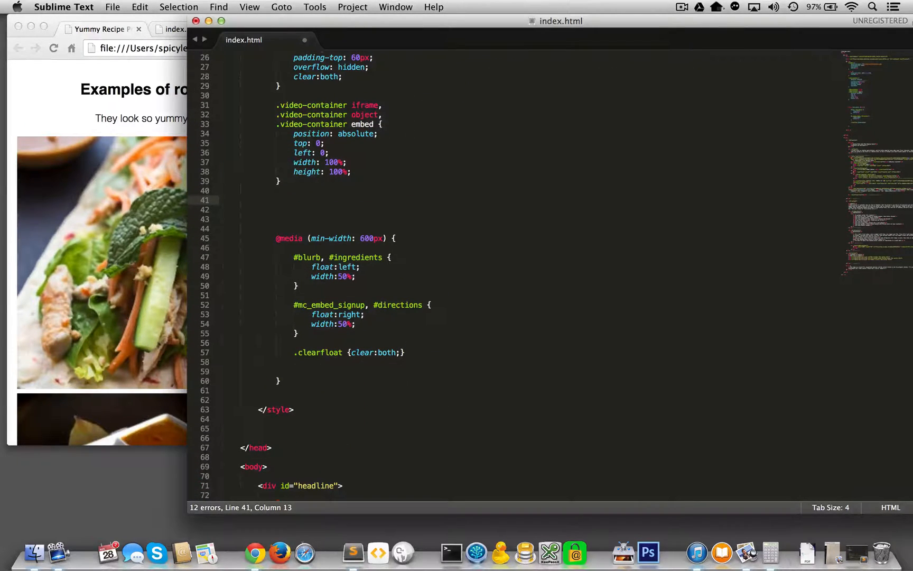
pyautogui.scroll(-3)
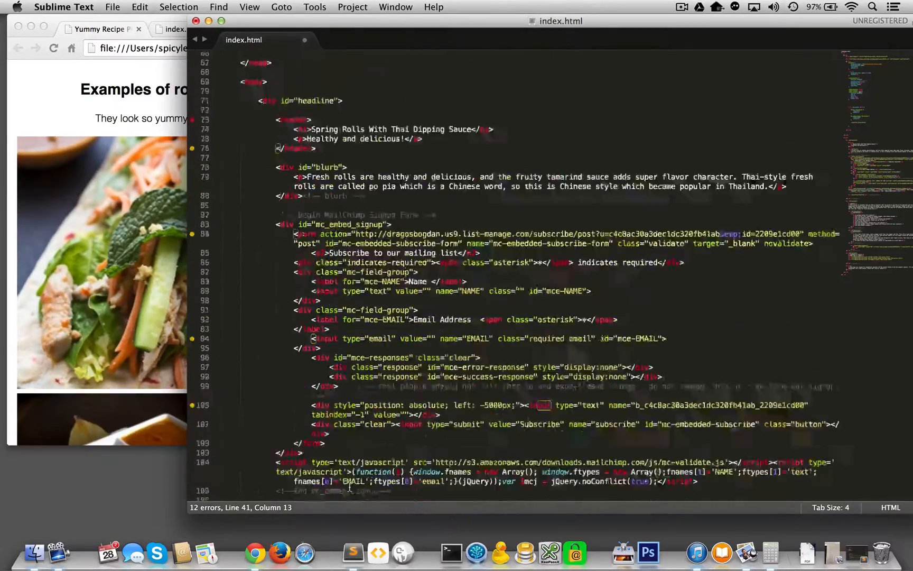
pyautogui.scroll(-3)
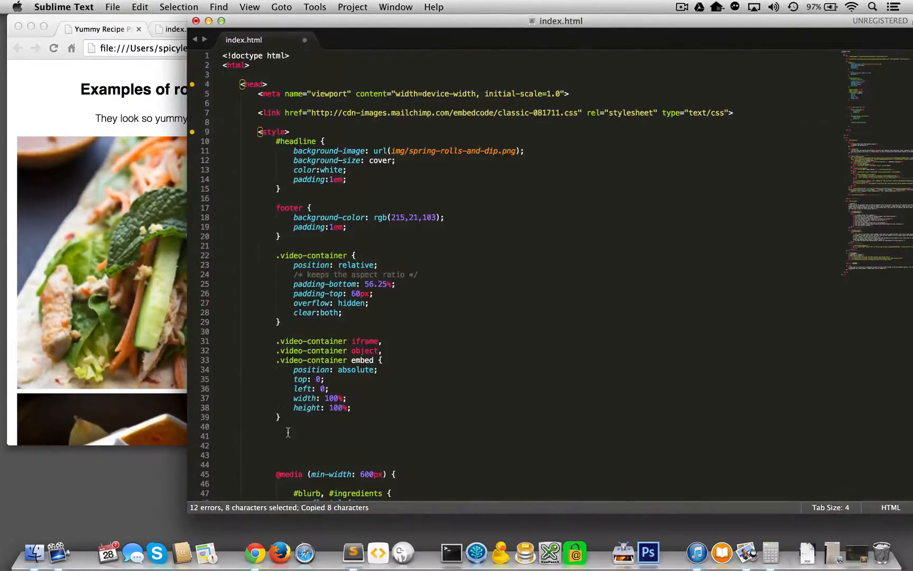
pyautogui.write('#')
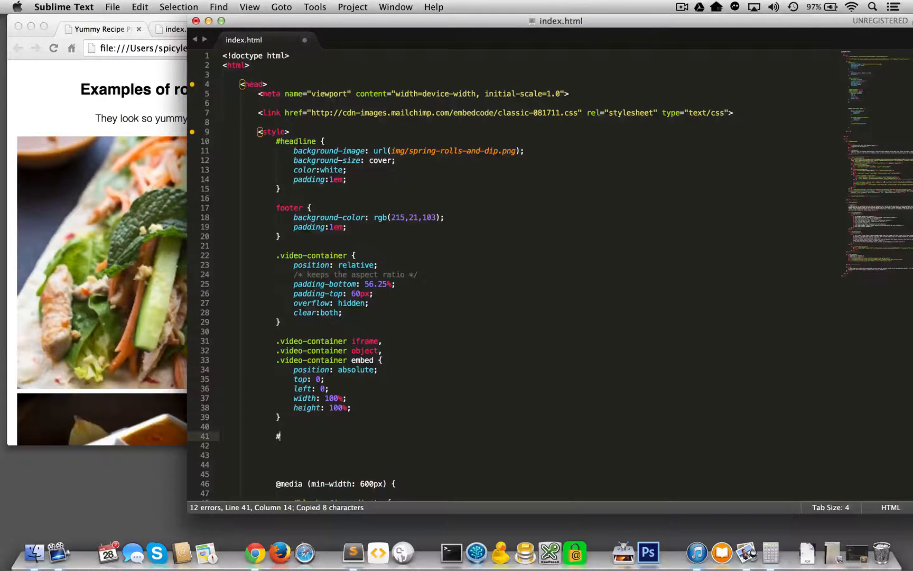
pyautogui.write('section2 img {')
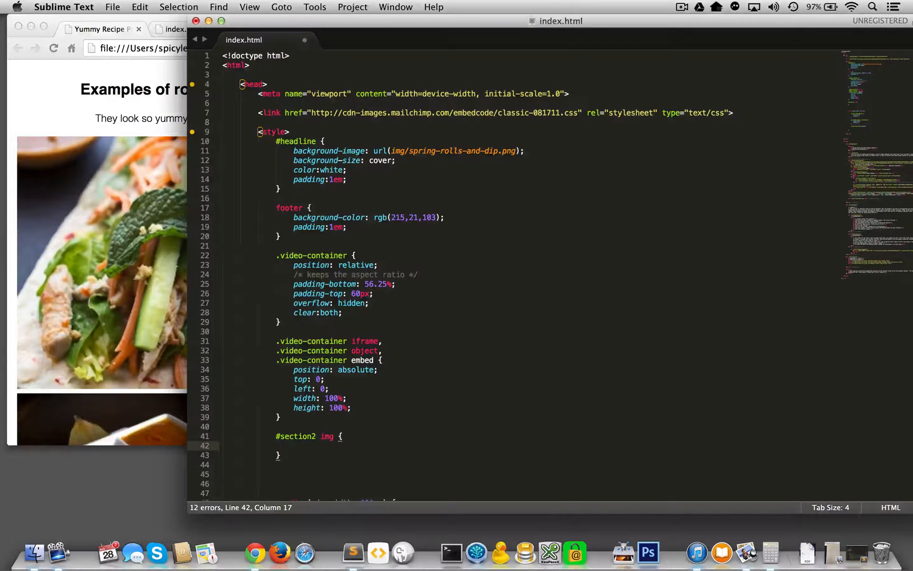
pyautogui.write('width:100%;')
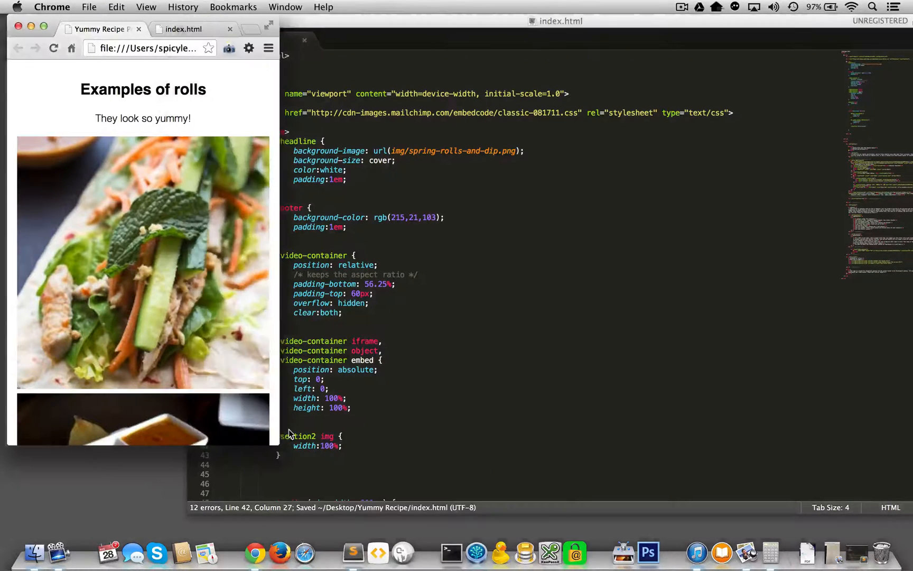
pyautogui.moveTo(183, 8)
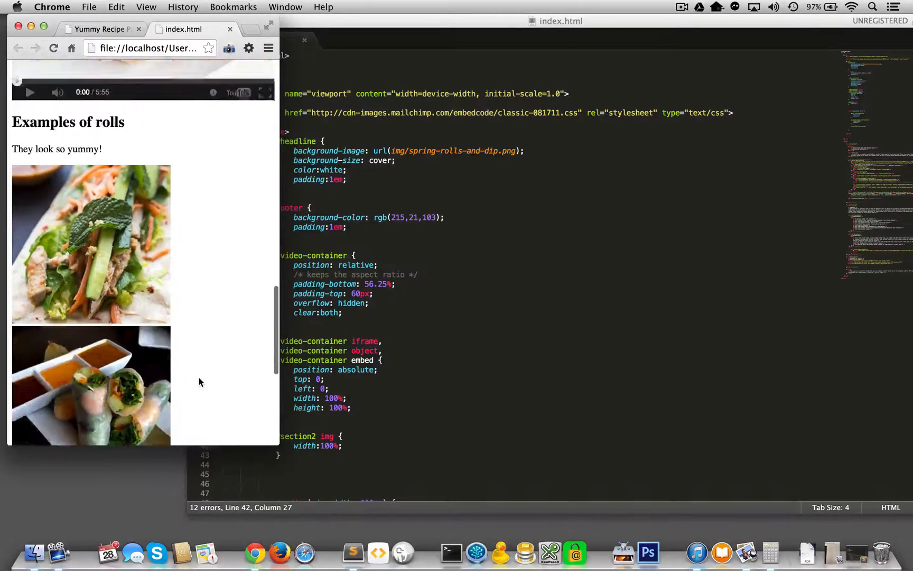
# - Scroll the reloaded page to see the roll photos filling the window width
pyautogui.scroll(-3)
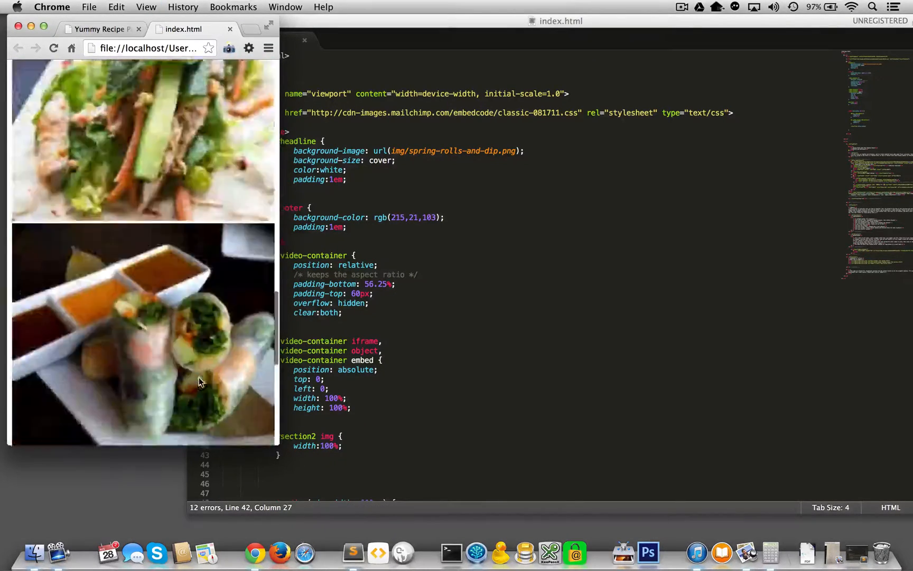
pyautogui.scroll(-3)
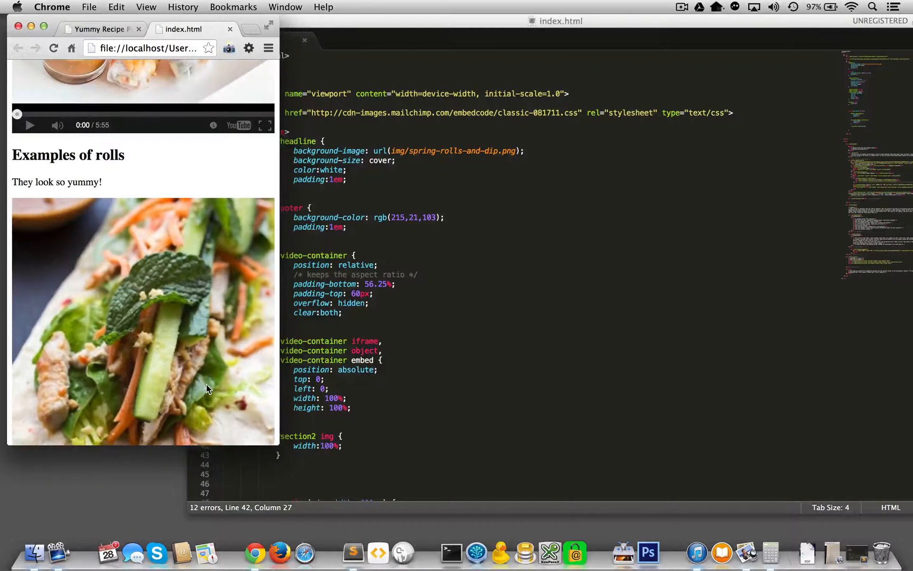
pyautogui.moveTo(270, 437)
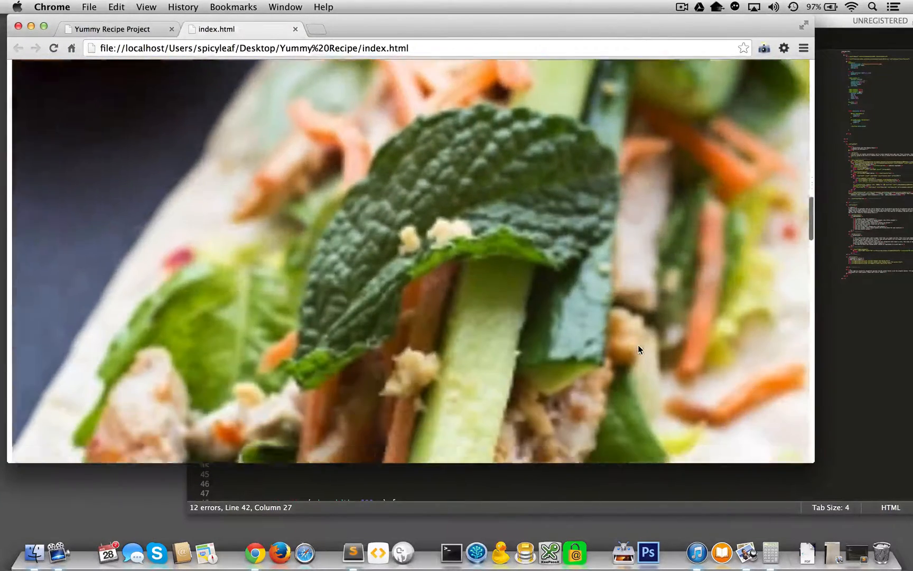
pyautogui.scroll(-3)
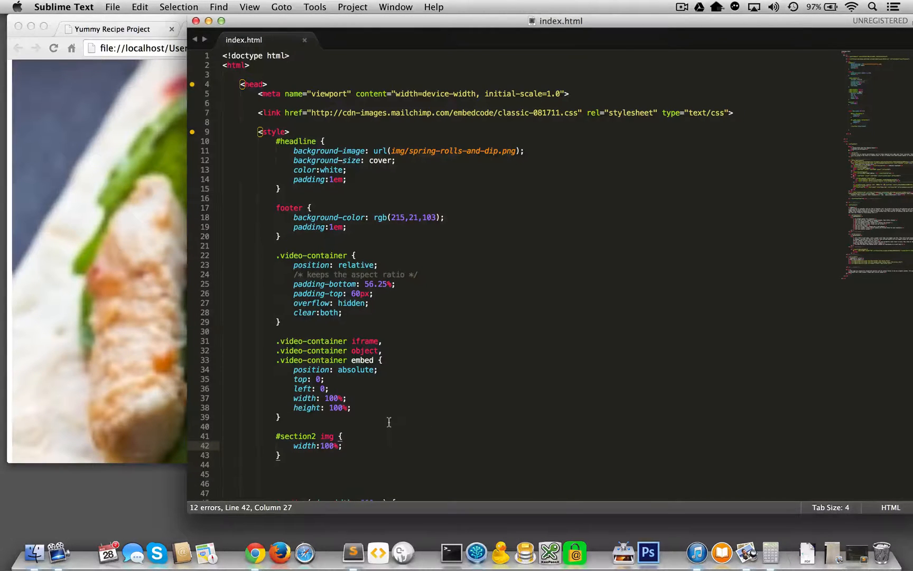
pyautogui.moveTo(323, 462)
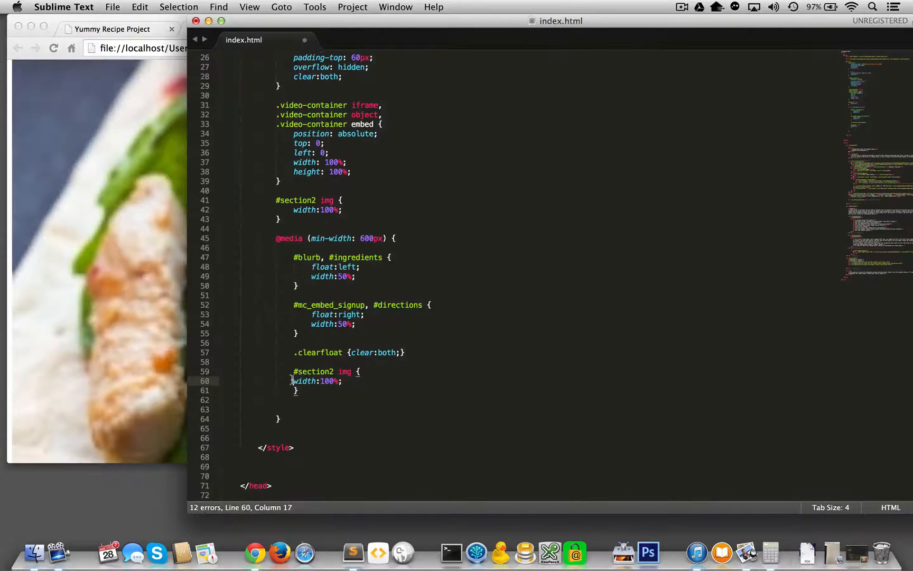
# - Change the copied #section2 img width from 100% to 30% inside the min-width 600px media query and save
pyautogui.doubleClick(344, 380)
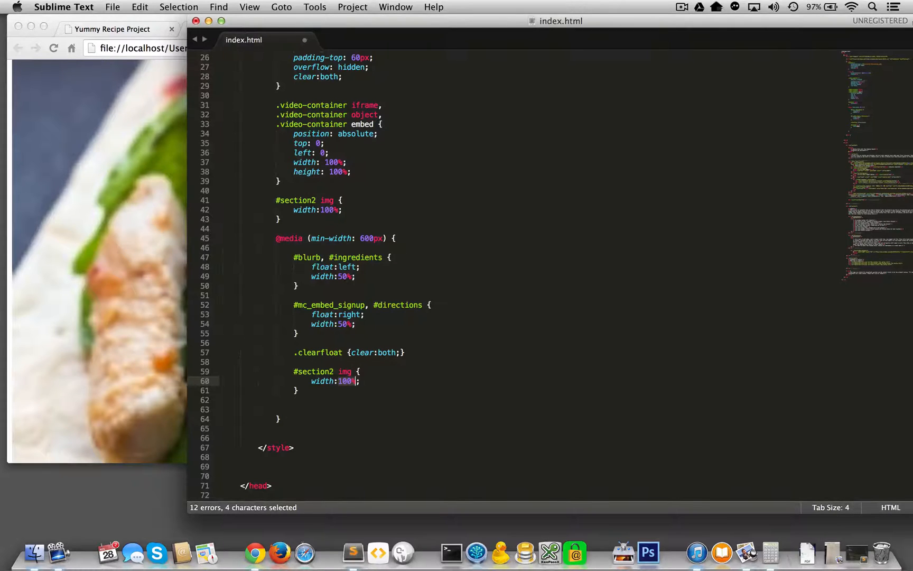
pyautogui.write('30')
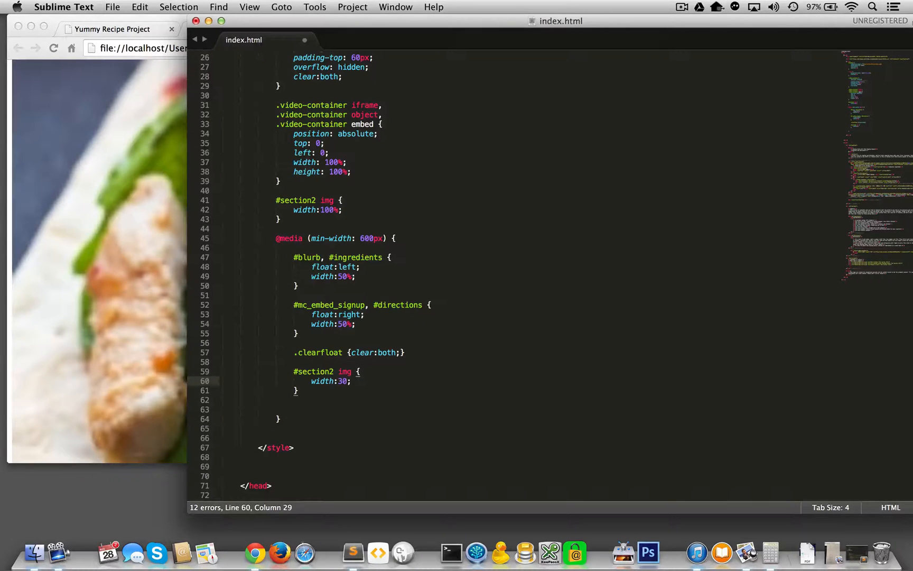
pyautogui.press('cmd+s')
pyautogui.write('%')
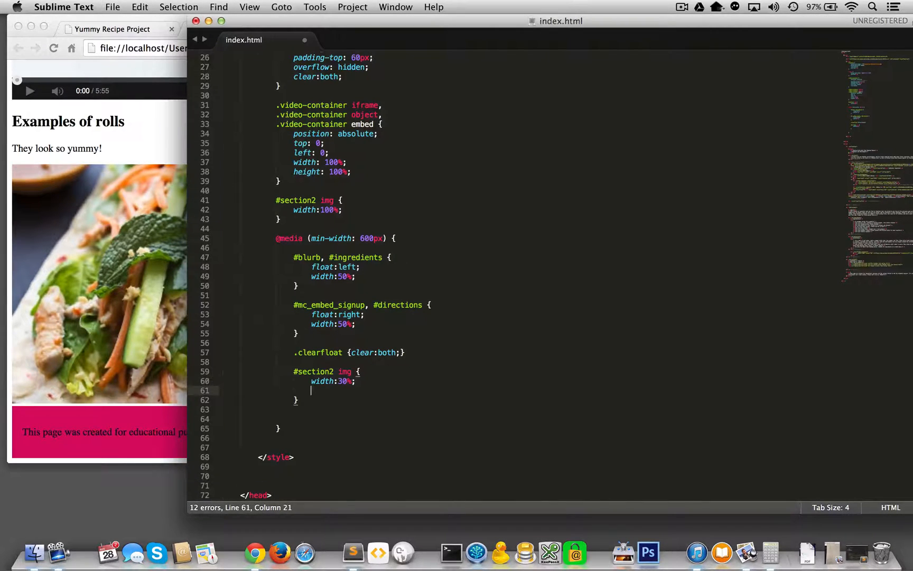
# - Add margin:1% to the media-query #section2 img rule
pyautogui.write('margin:;')
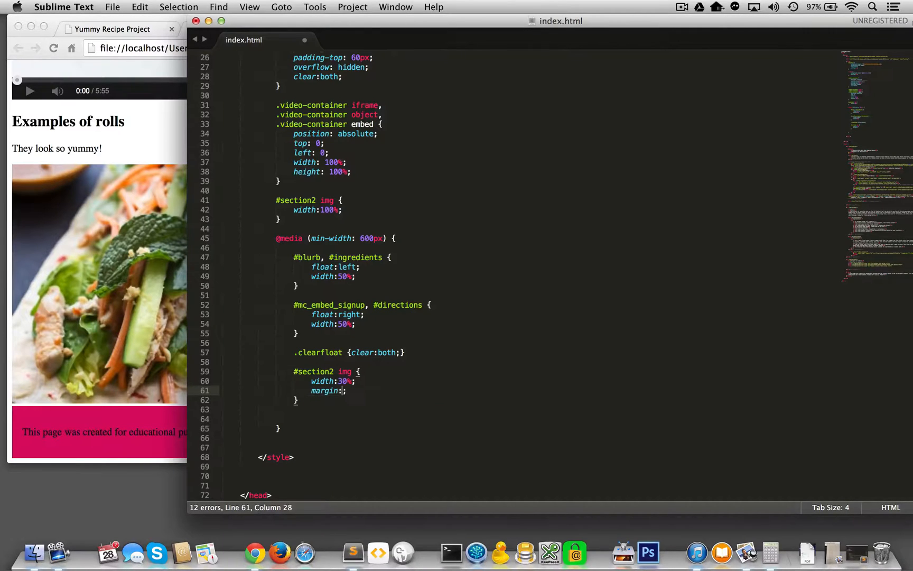
pyautogui.write('1%')
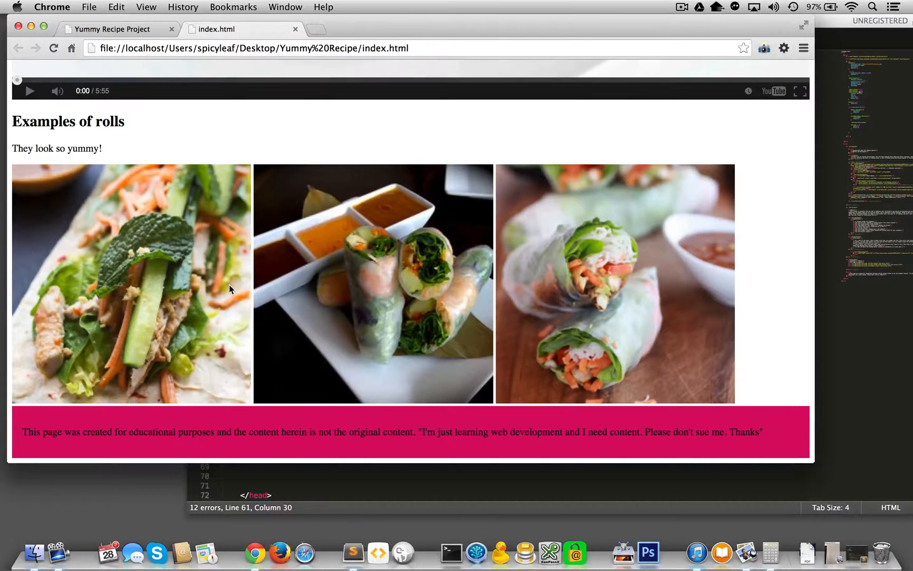
pyautogui.moveTo(407, 181)
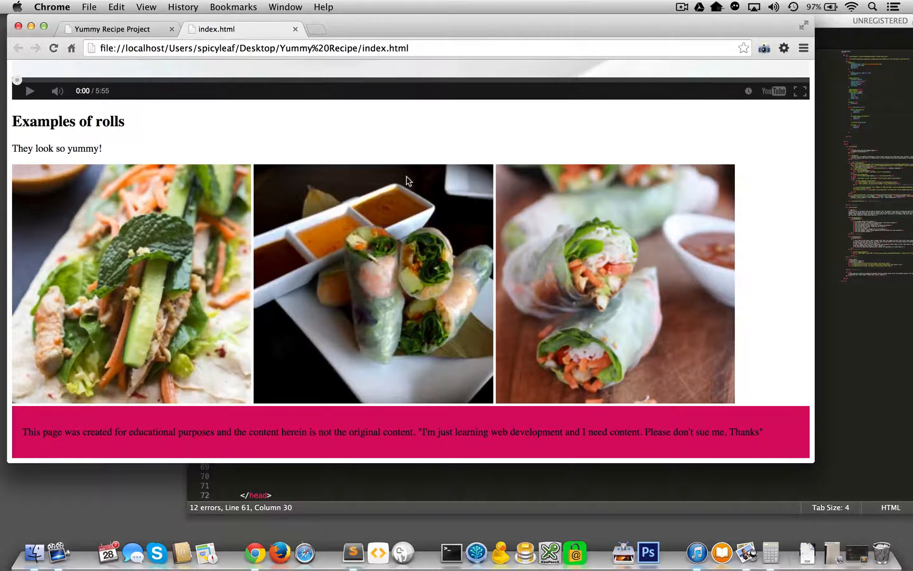
pyautogui.moveTo(755, 233)
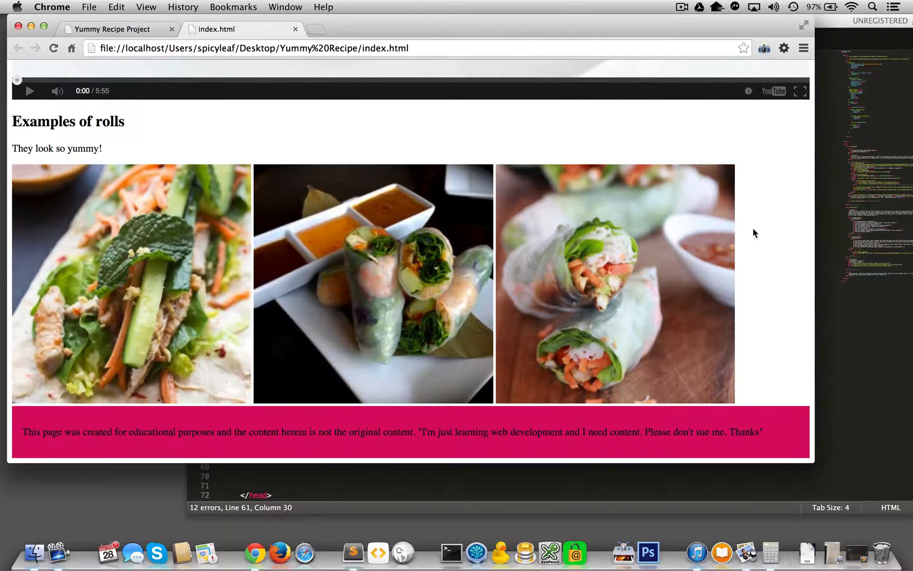
pyautogui.moveTo(625, 294)
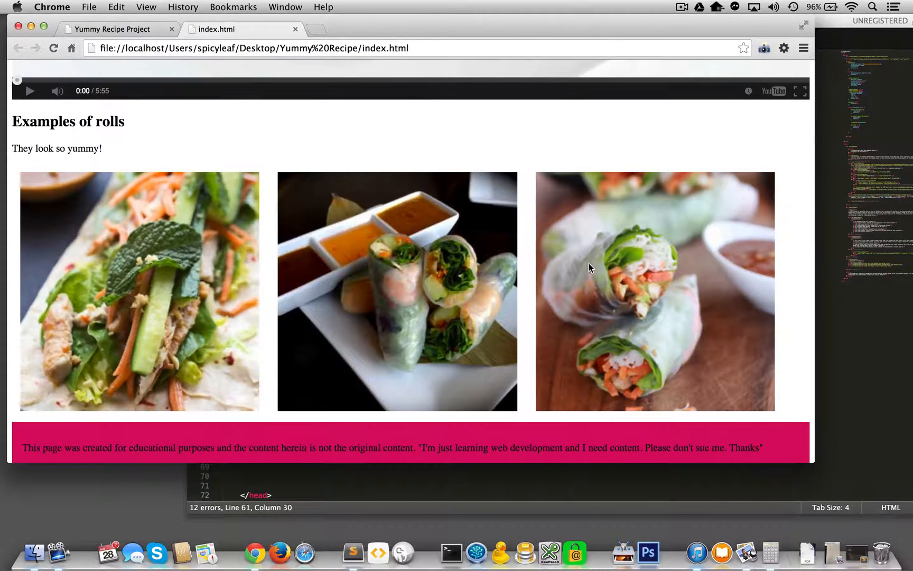
# - Return to the stylesheet code after seeing the three photos in a row
pyautogui.click(353, 553)
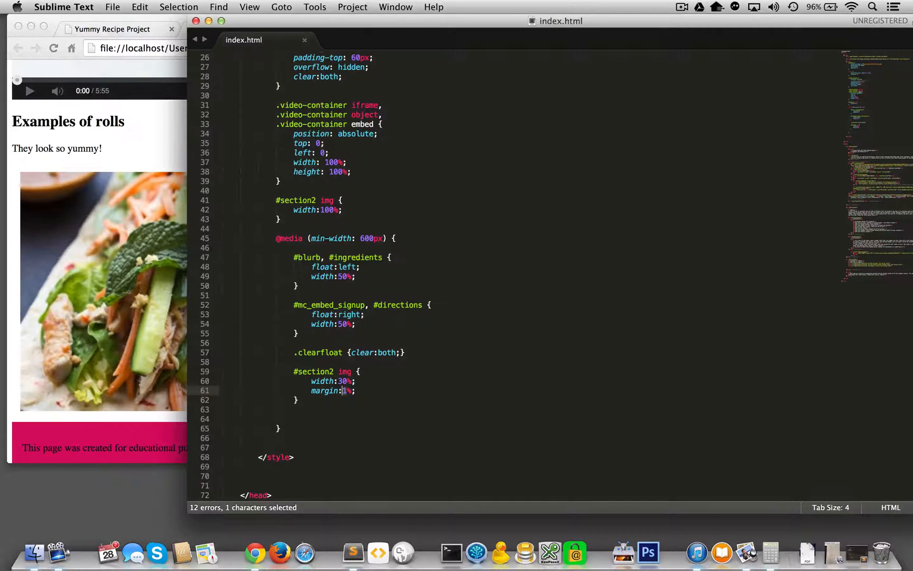
# - Try a 2% margin that wraps the third photo, then go back to the code to restore 1%
pyautogui.write('2')
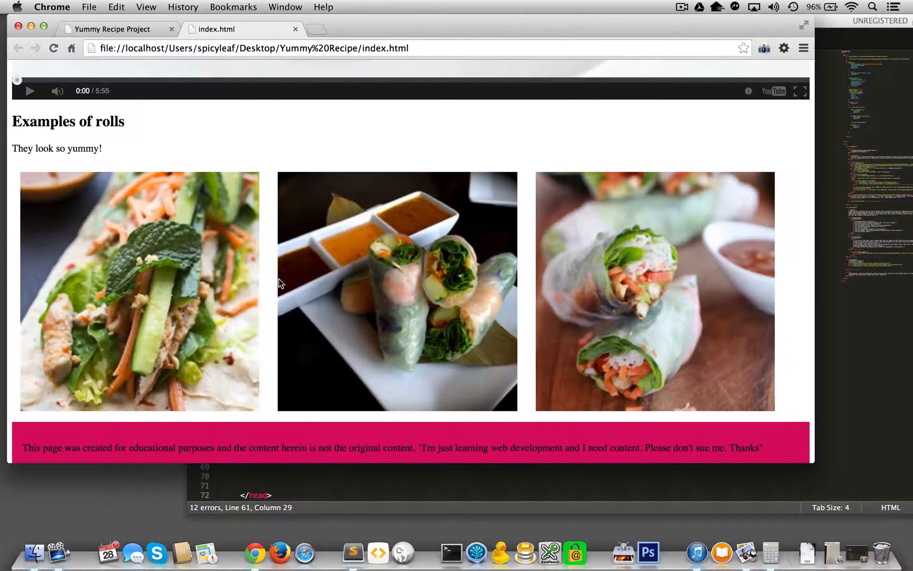
pyautogui.moveTo(550, 220)
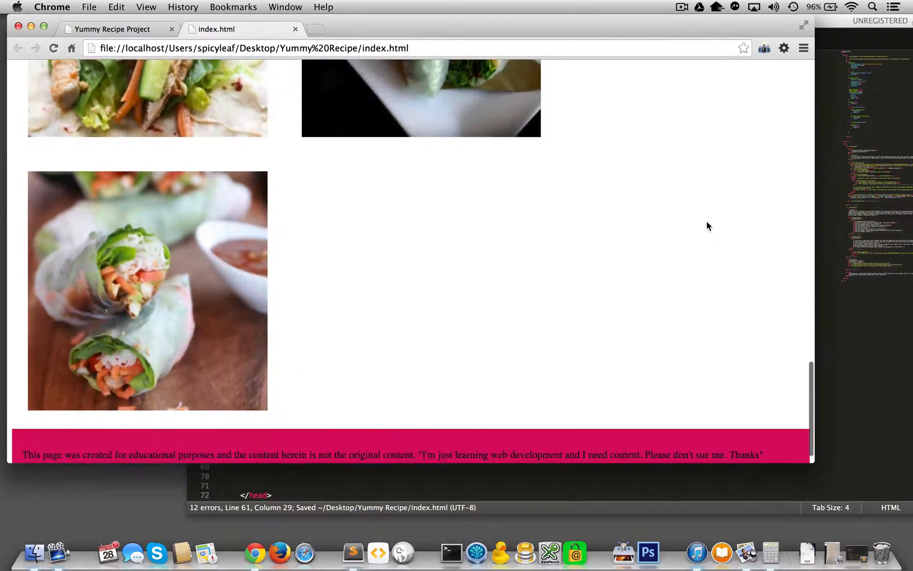
pyautogui.click(352, 553)
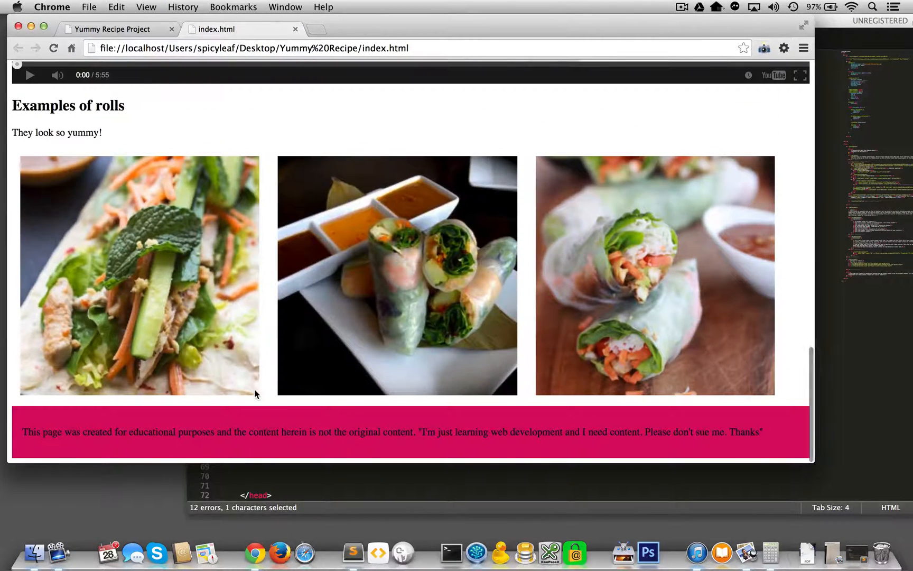
pyautogui.moveTo(265, 203)
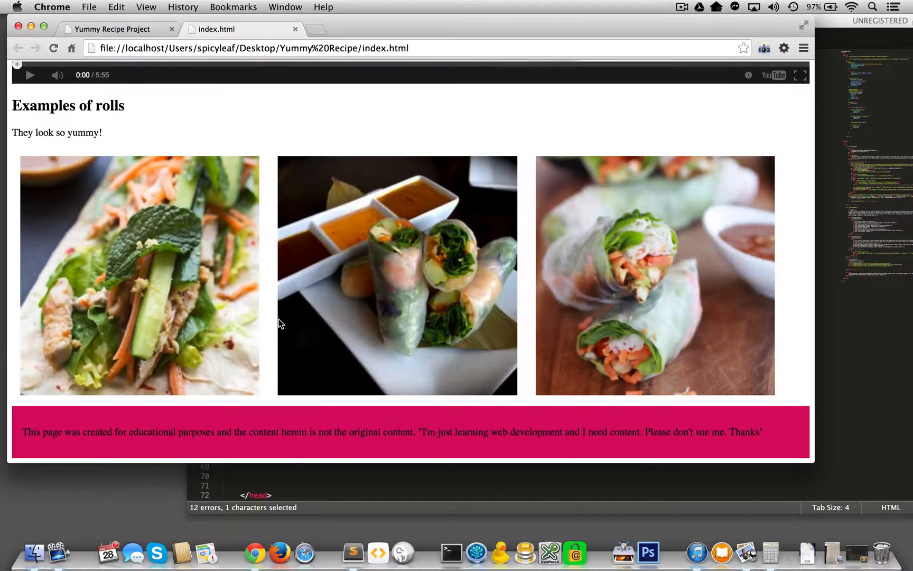
pyautogui.moveTo(229, 400)
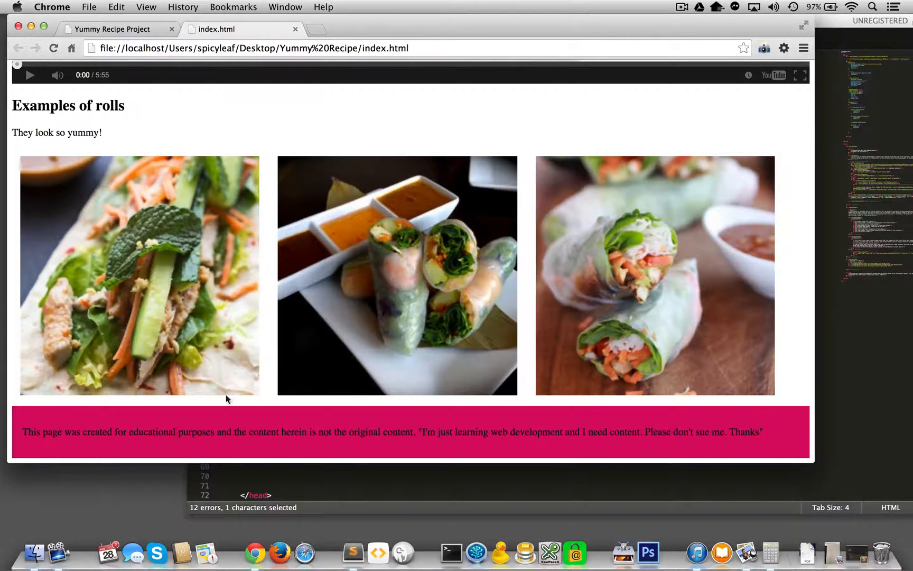
pyautogui.moveTo(298, 376)
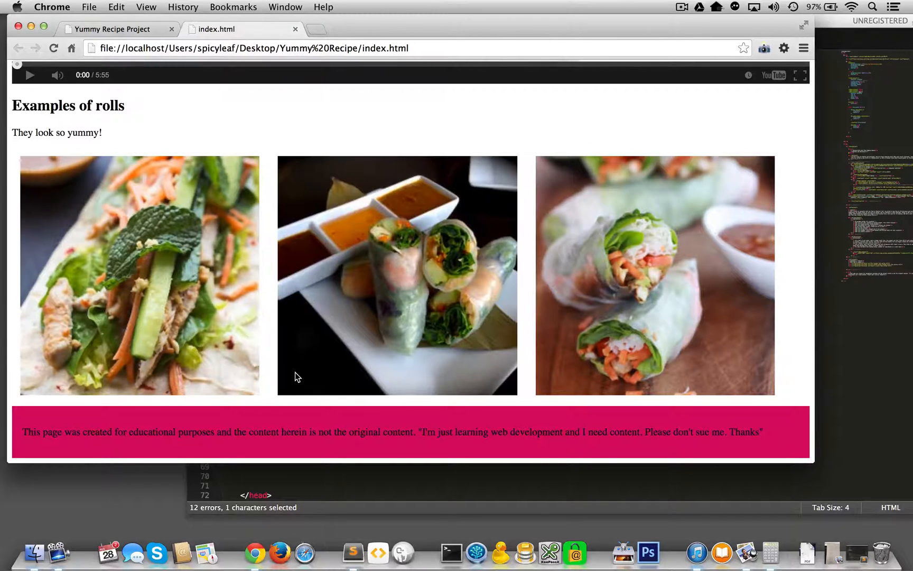
pyautogui.moveTo(382, 103)
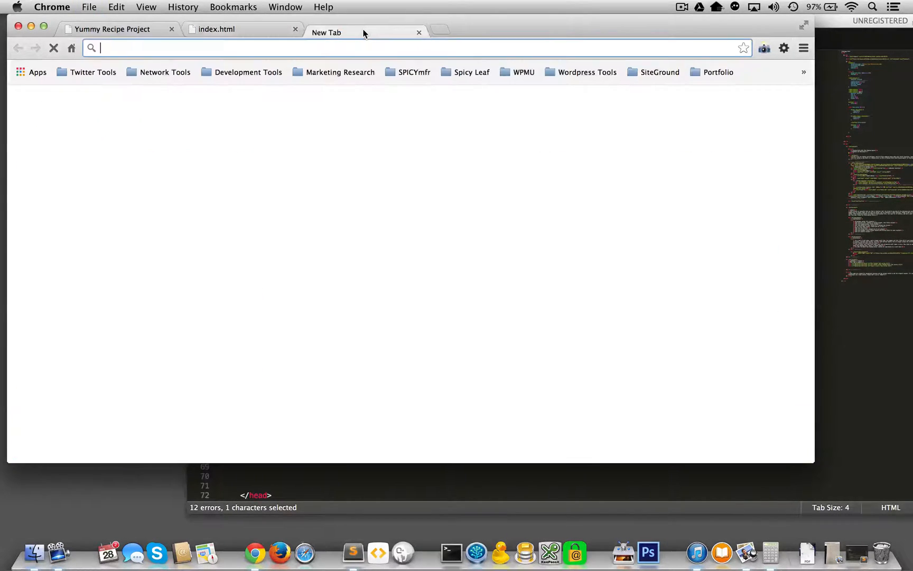
# - Search the web for border-radius and read the MDN reference article
pyautogui.write('border-radius')
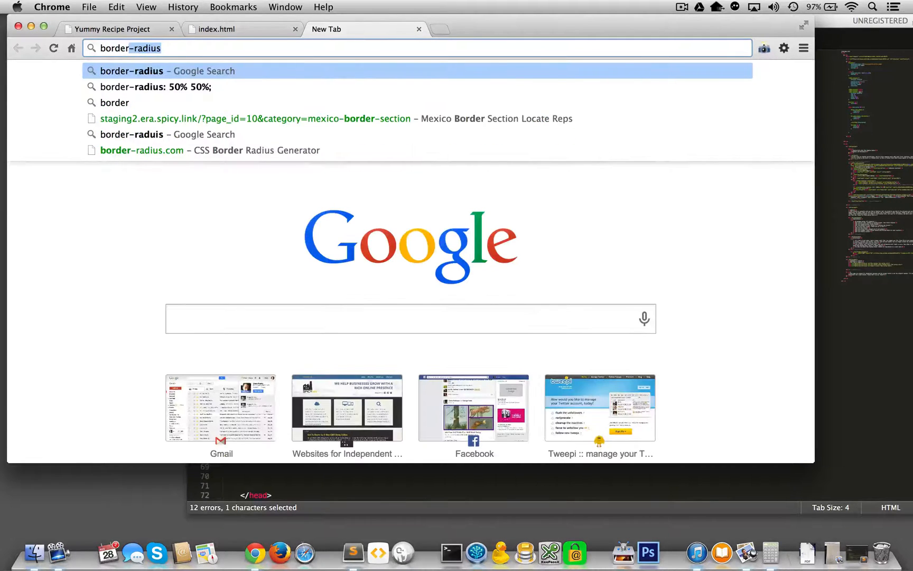
pyautogui.click(152, 71)
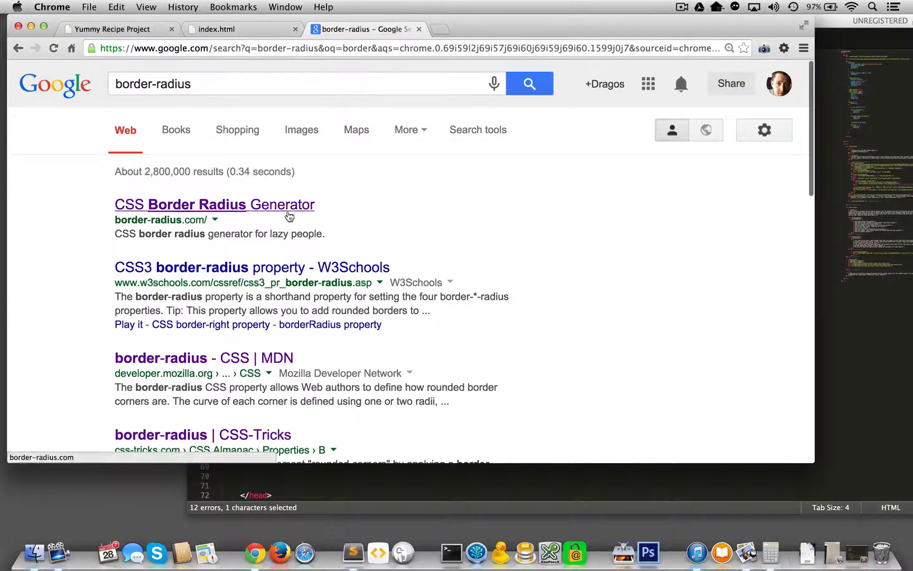
pyautogui.click(162, 357)
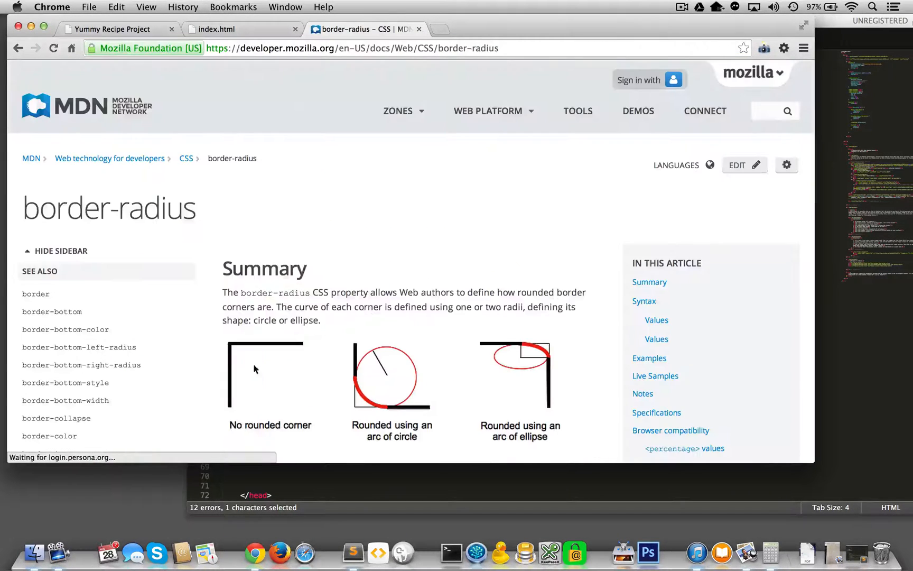
pyautogui.scroll(-3)
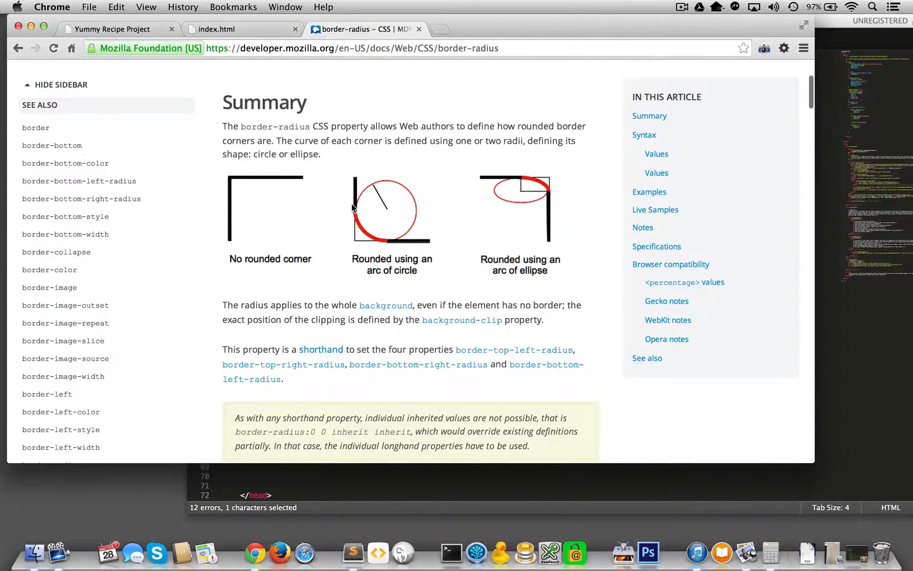
pyautogui.moveTo(467, 114)
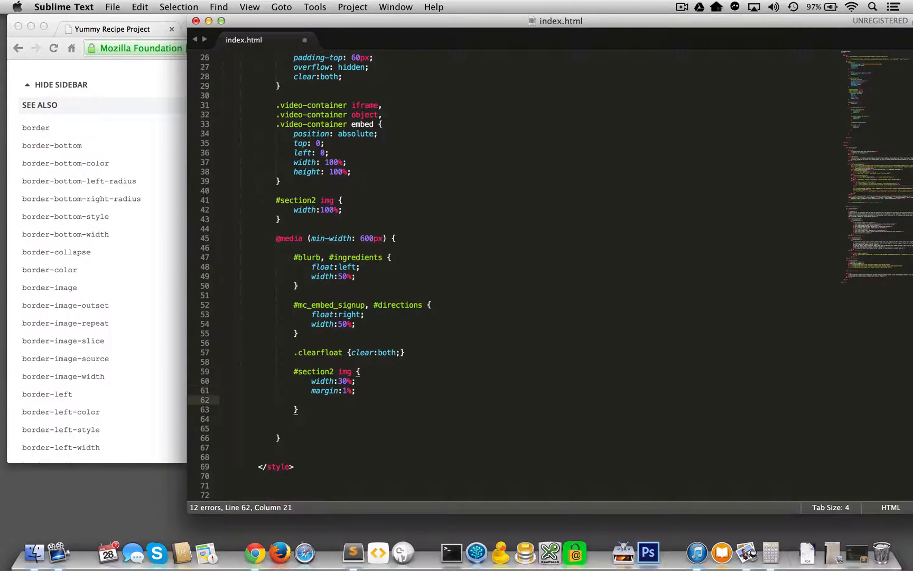
# - Add a border-radius declaration to the media-query #section2 img rule so the photos become circles
pyautogui.write('border-righ')
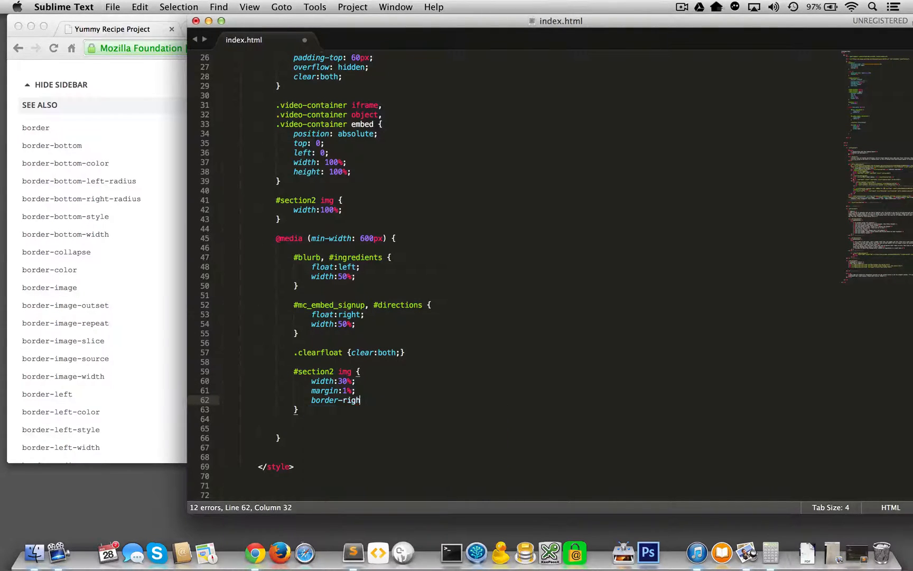
pyautogui.write('adius:')
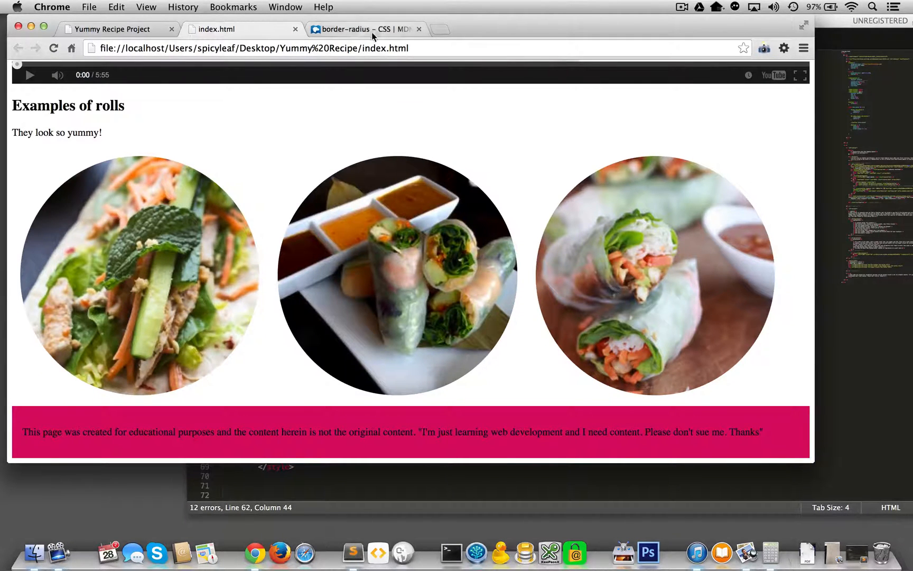
# - Search Google for border-radius 50% 50%, then switch to the Yummy Recipe Project tab with circular photos
pyautogui.click(367, 30)
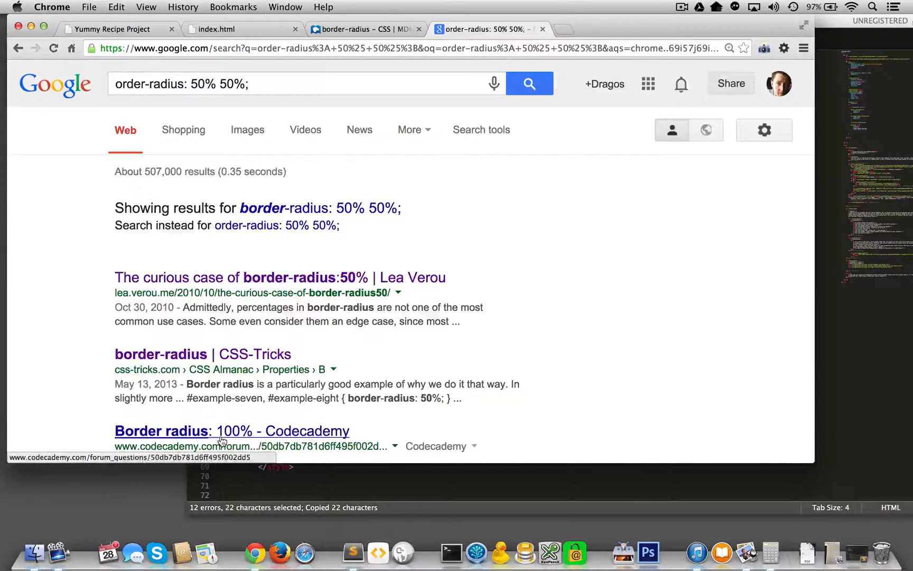
pyautogui.scroll(-3)
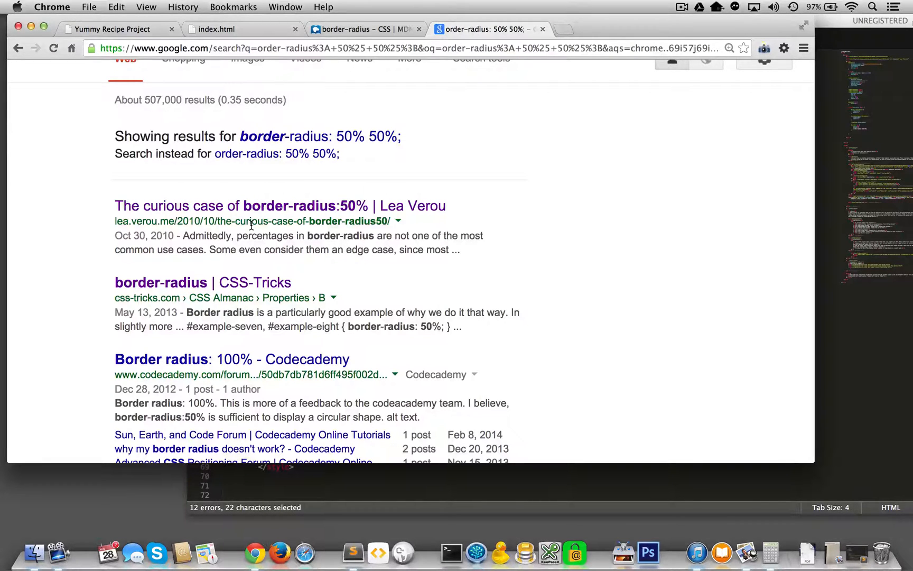
pyautogui.click(121, 29)
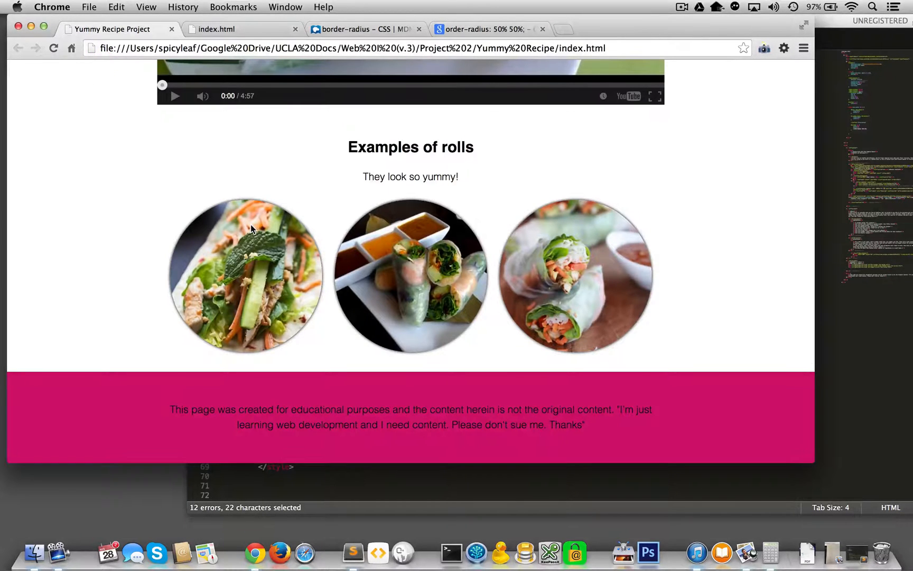
pyautogui.moveTo(259, 218)
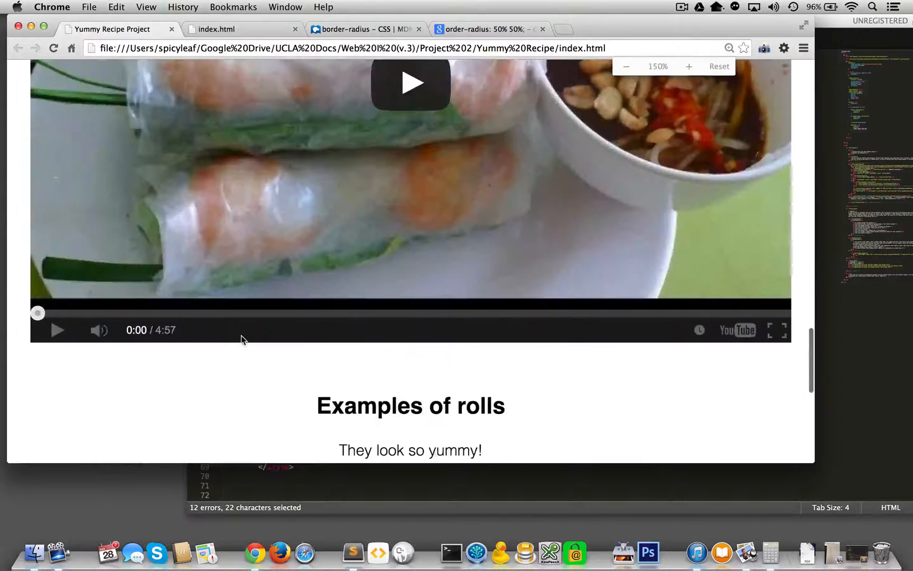
# - Scroll the reference page down to the Examples of rolls circular images
pyautogui.scroll(-3)
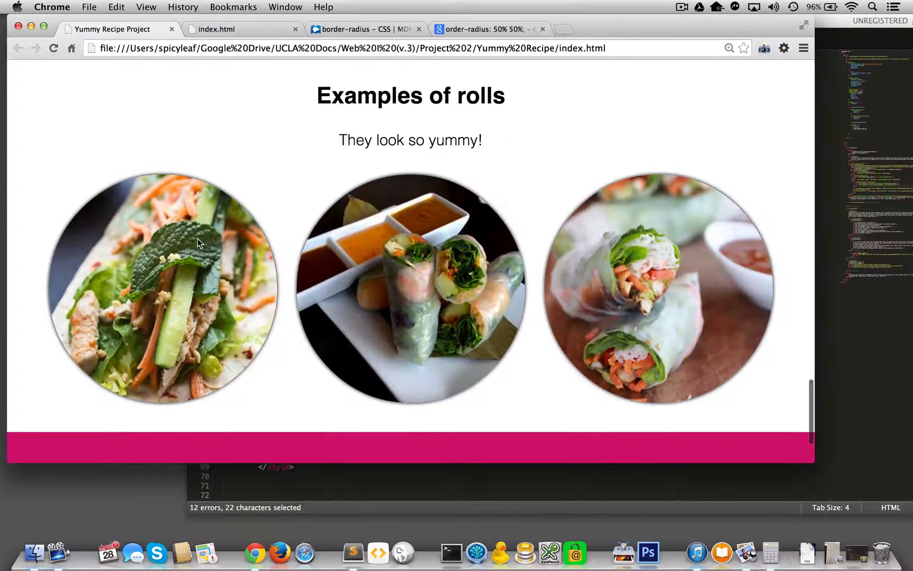
pyautogui.moveTo(202, 201)
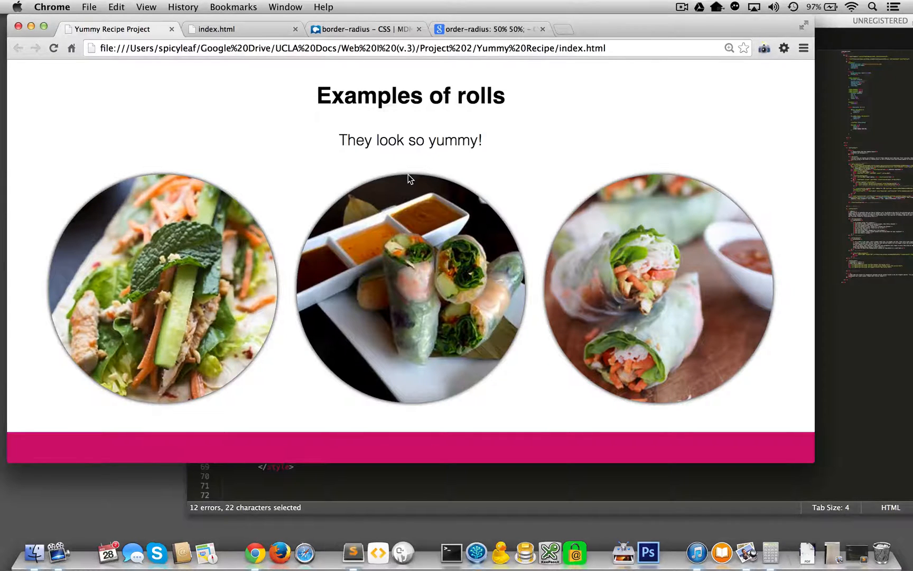
pyautogui.moveTo(403, 211)
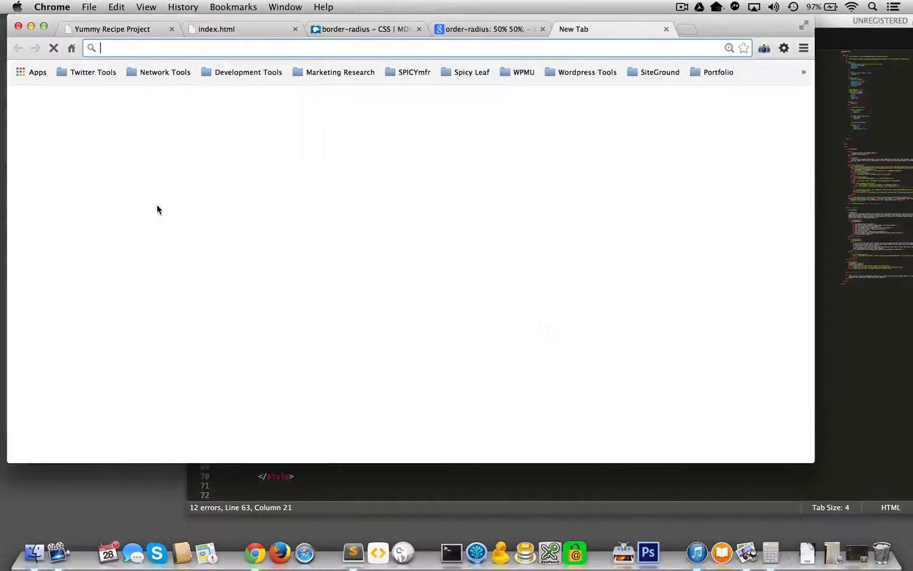
# - Search 'box-shadow', open the MDN box-shadow article and scroll to its Syntax section
pyautogui.write('box-shadow')
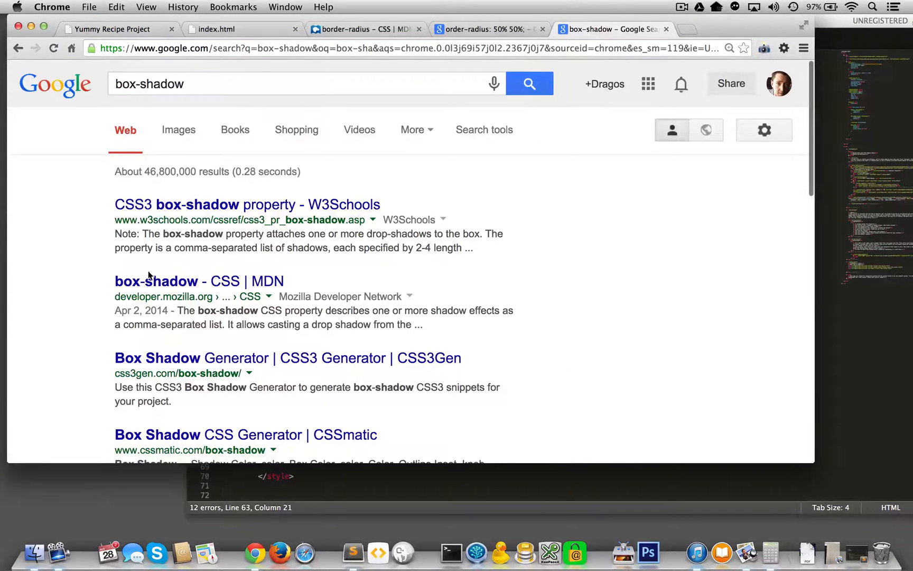
pyautogui.click(173, 281)
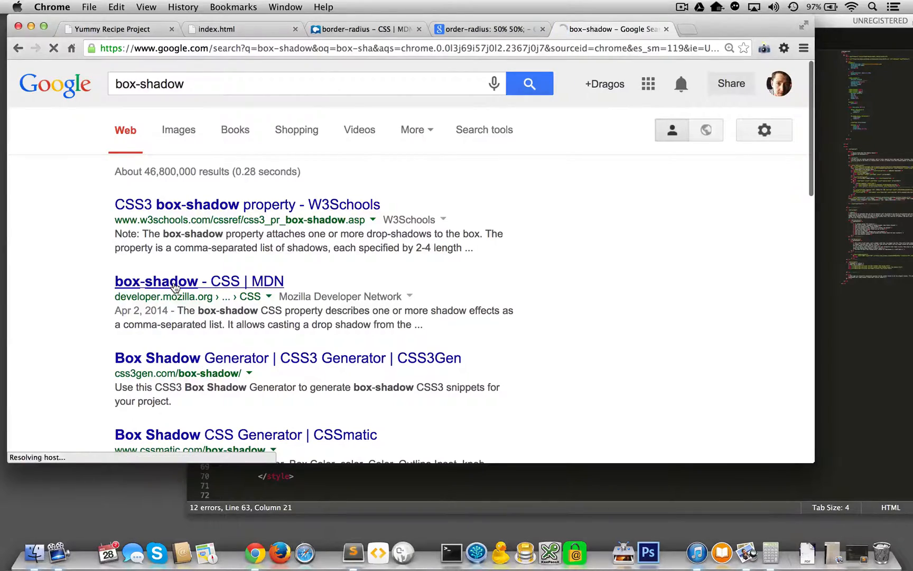
pyautogui.click(175, 281)
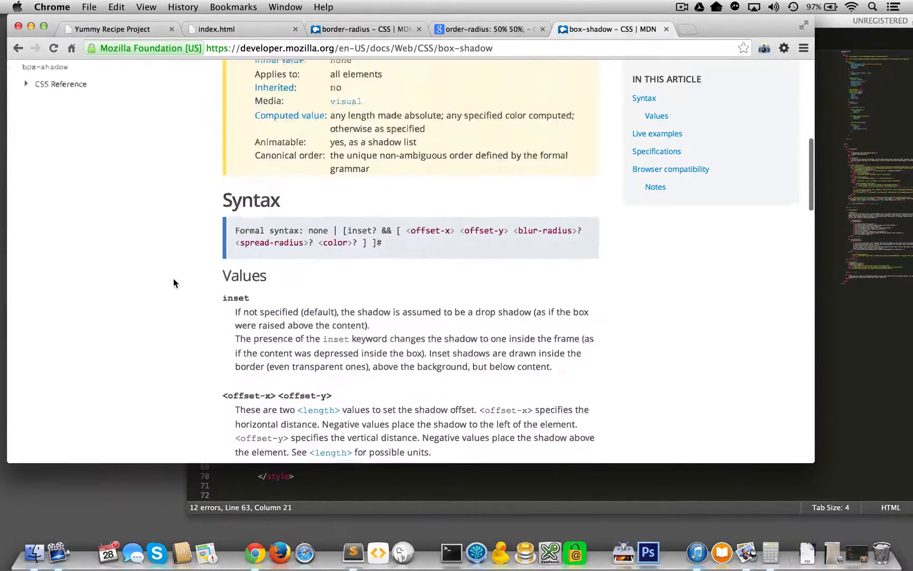
pyautogui.scroll(-3)
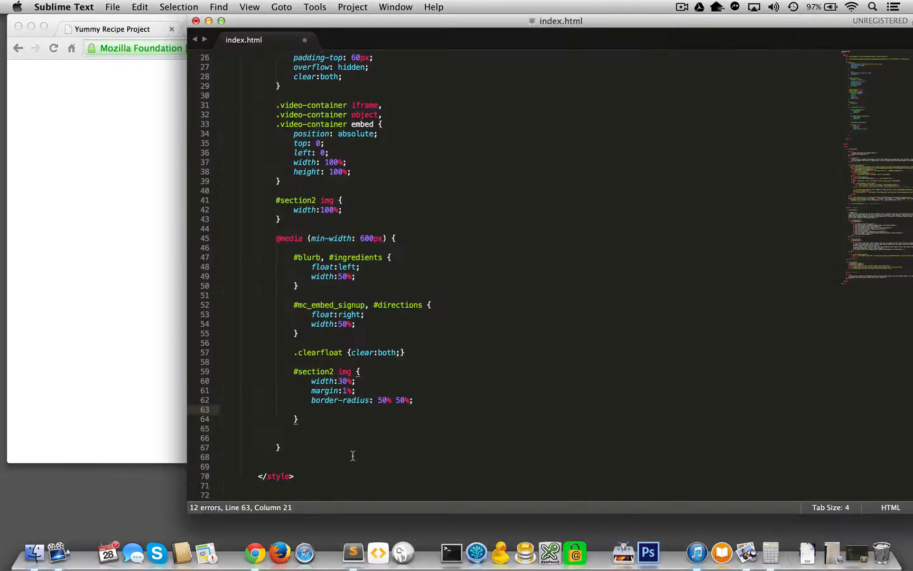
pyautogui.moveTo(355, 453)
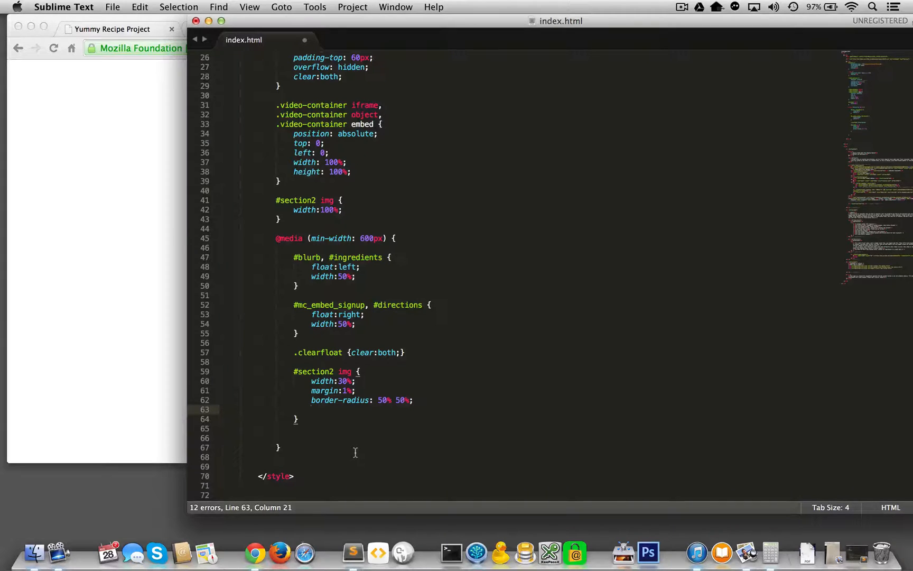
# - Add 'box-shadow: black 0px 0px 5px;' to the wide-screen #section2 img rule and save
pyautogui.write('box-shadow:')
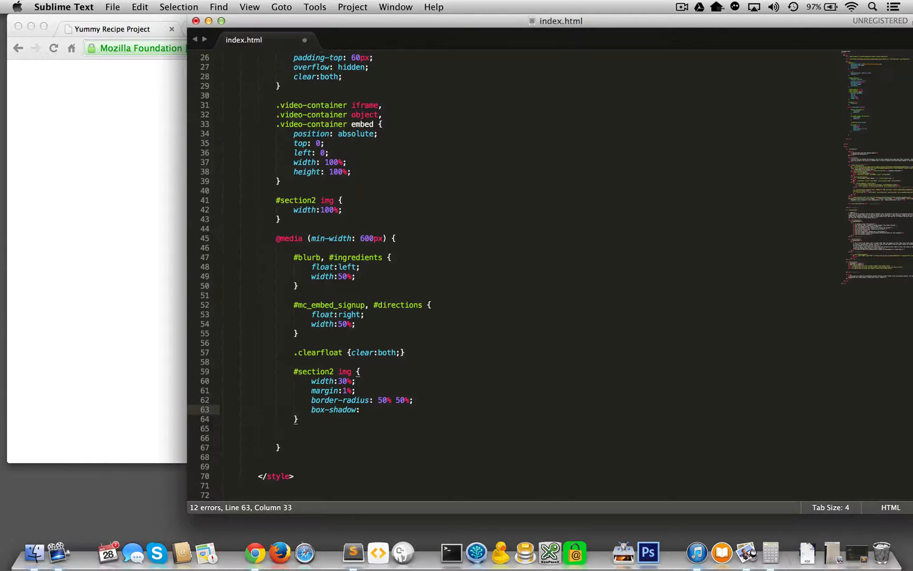
pyautogui.write('black')
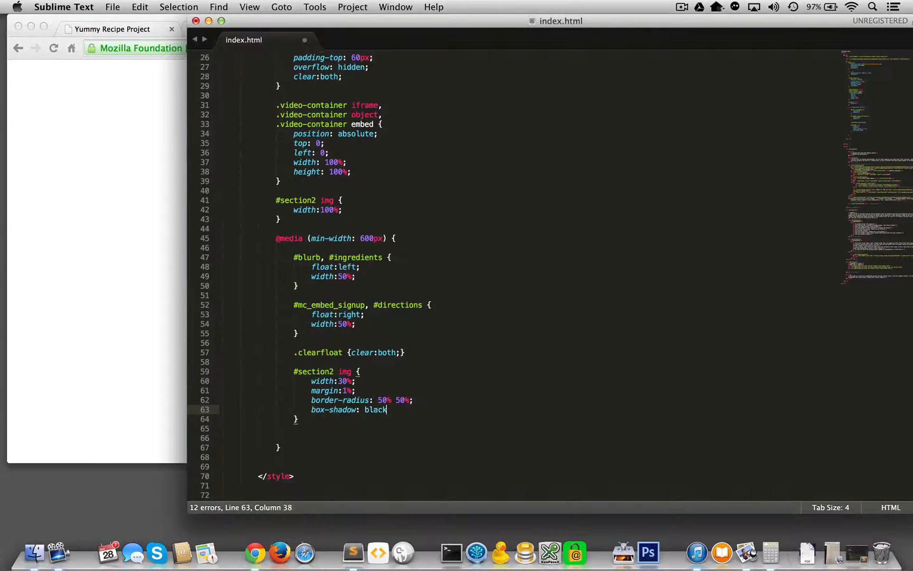
pyautogui.write('0')
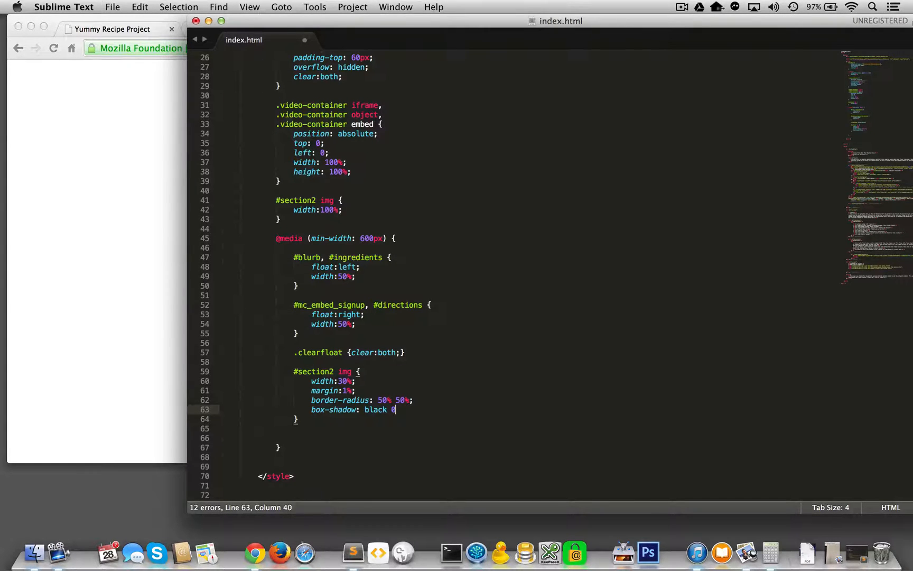
pyautogui.write('px 0px')
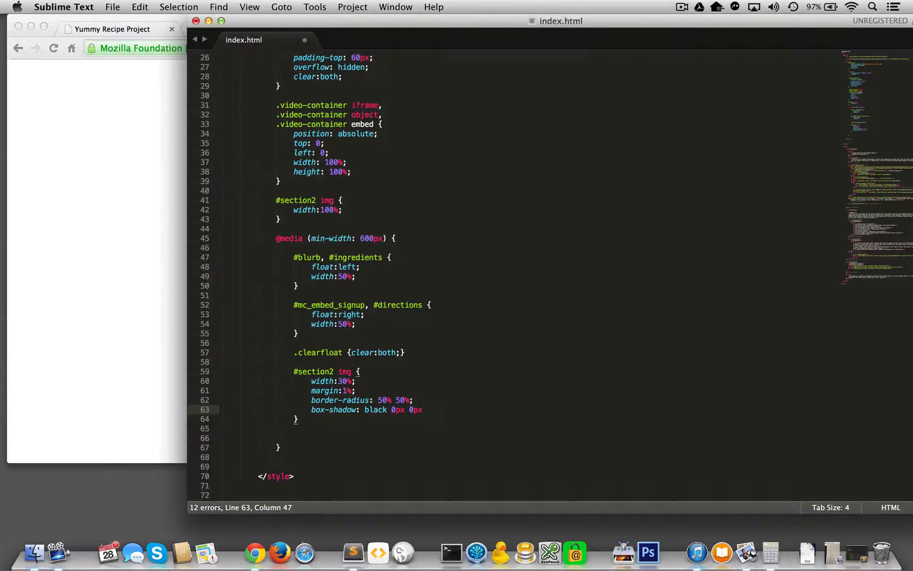
pyautogui.write('5px;')
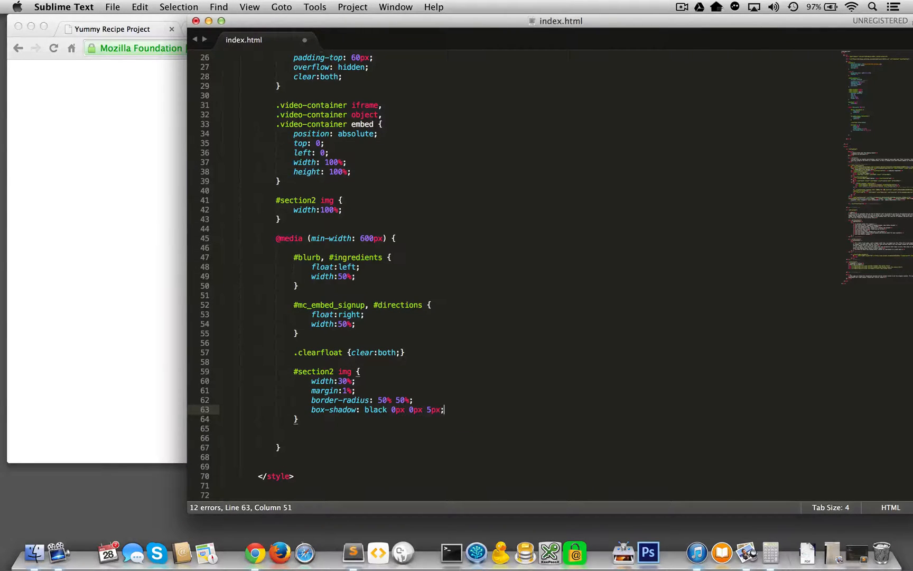
pyautogui.press('cmd+s')
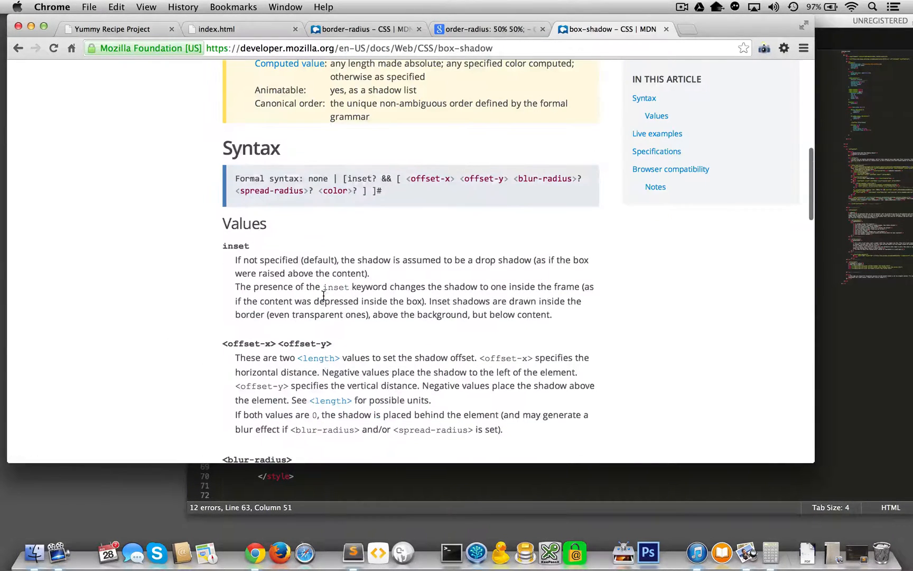
# - Read MDN's offset, blur and spread value explanations, highlighting the offset-x/offset-y paragraph, then return to index.html
pyautogui.scroll(-3)
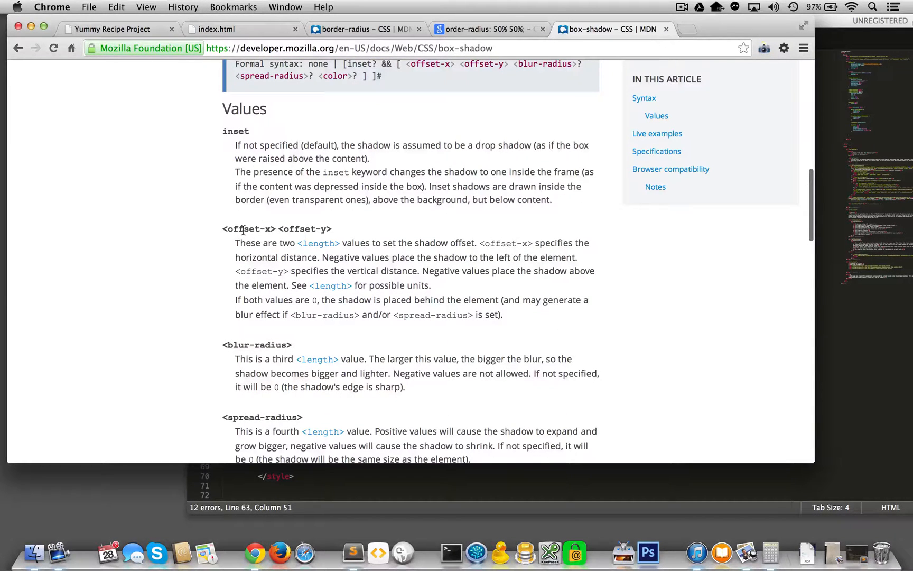
pyautogui.scroll(-3)
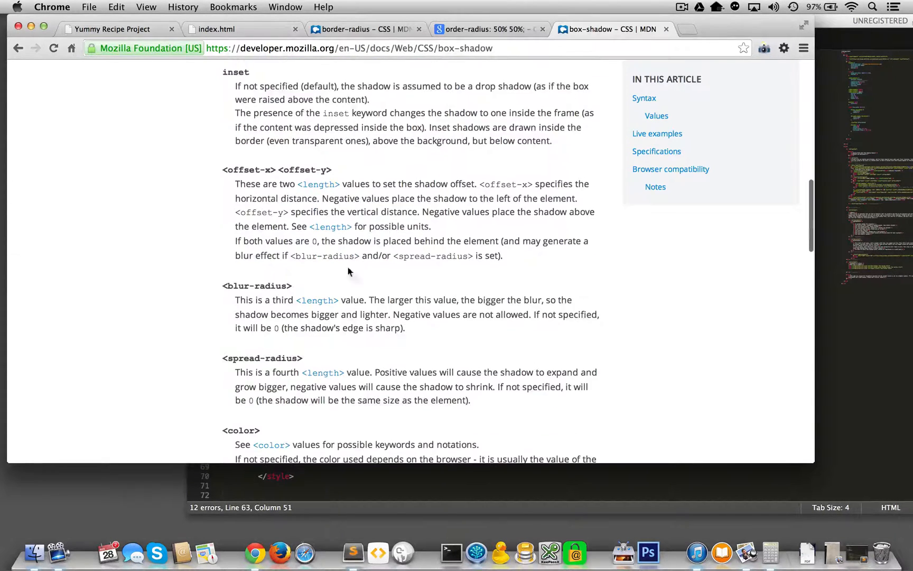
pyautogui.moveTo(222, 169); pyautogui.dragTo(425, 255)
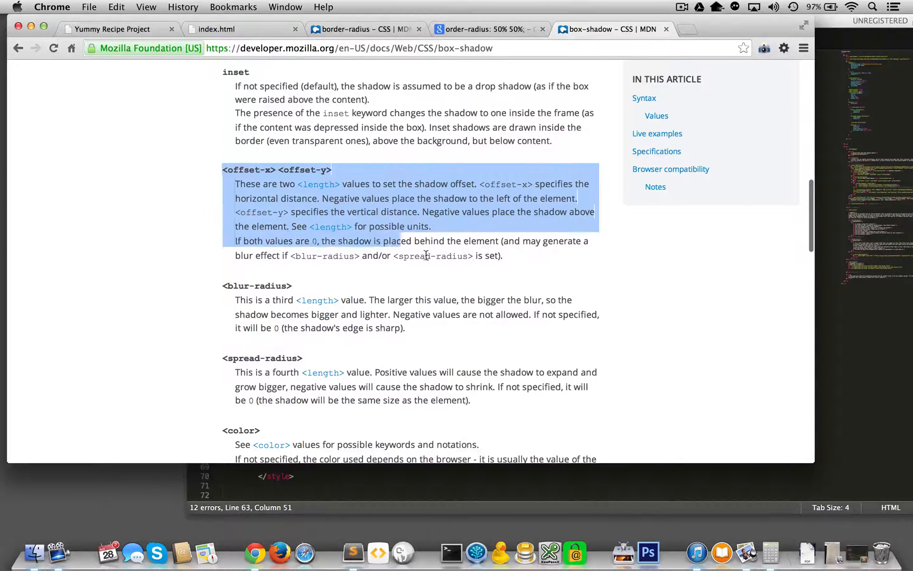
pyautogui.scroll(-3)
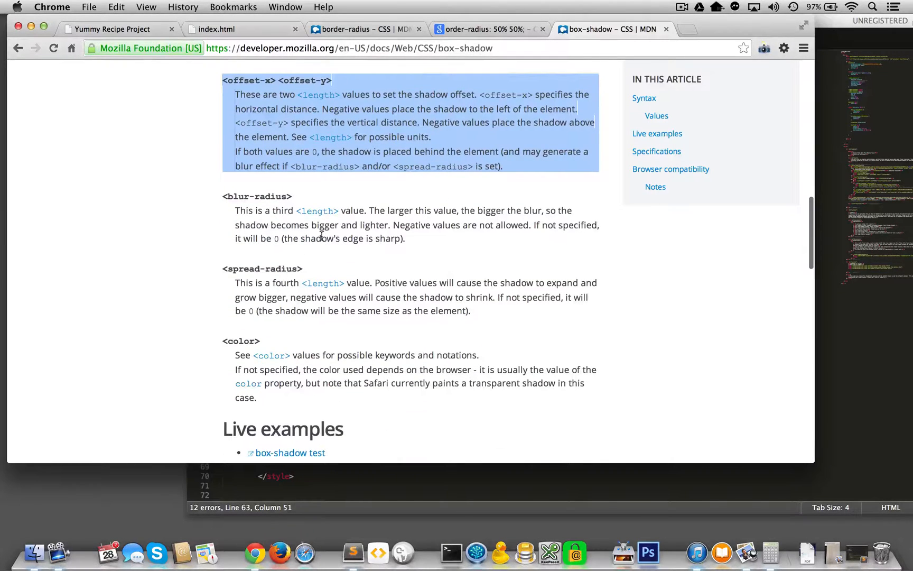
pyautogui.scroll(-3)
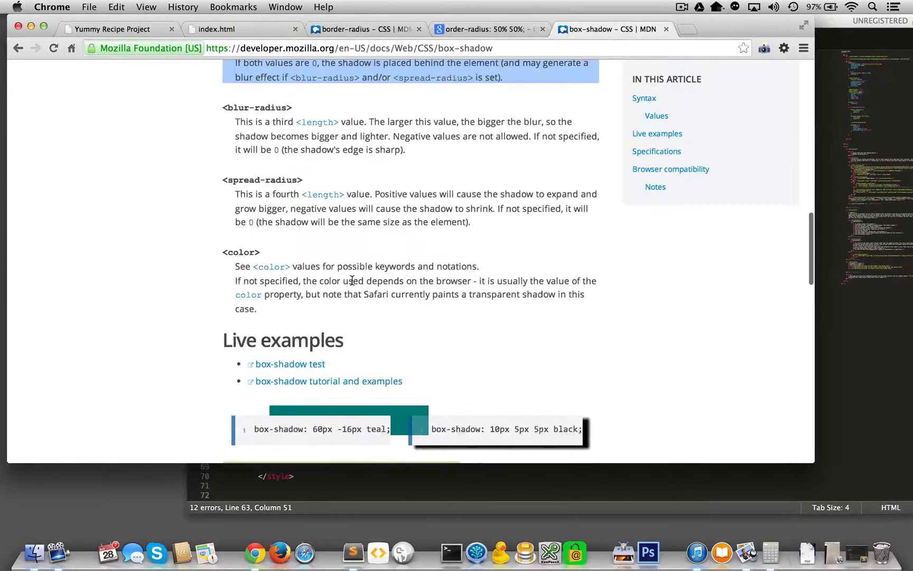
pyautogui.click(117, 30)
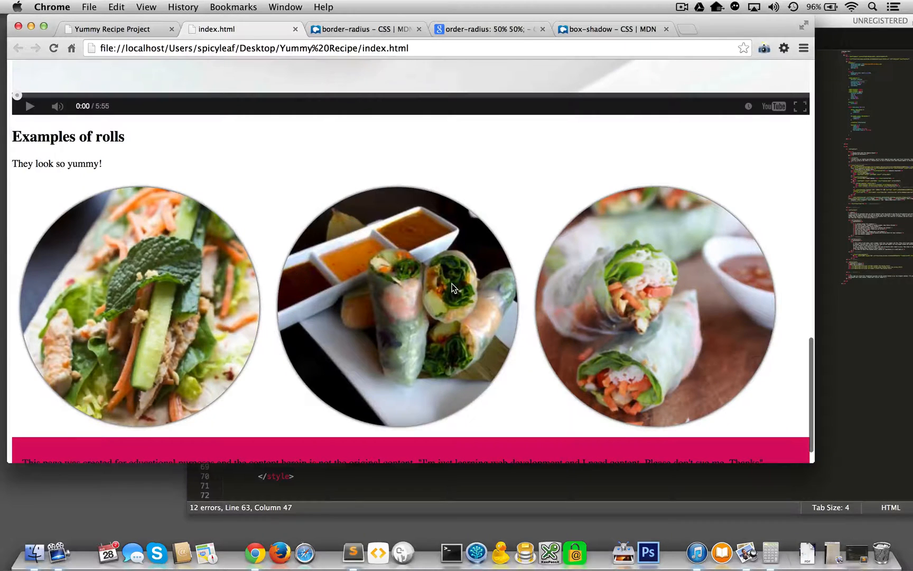
# - Try a 100px shadow offset on the roll circles, revert it, and drag Chrome's corner to narrow the window
pyautogui.click(353, 552)
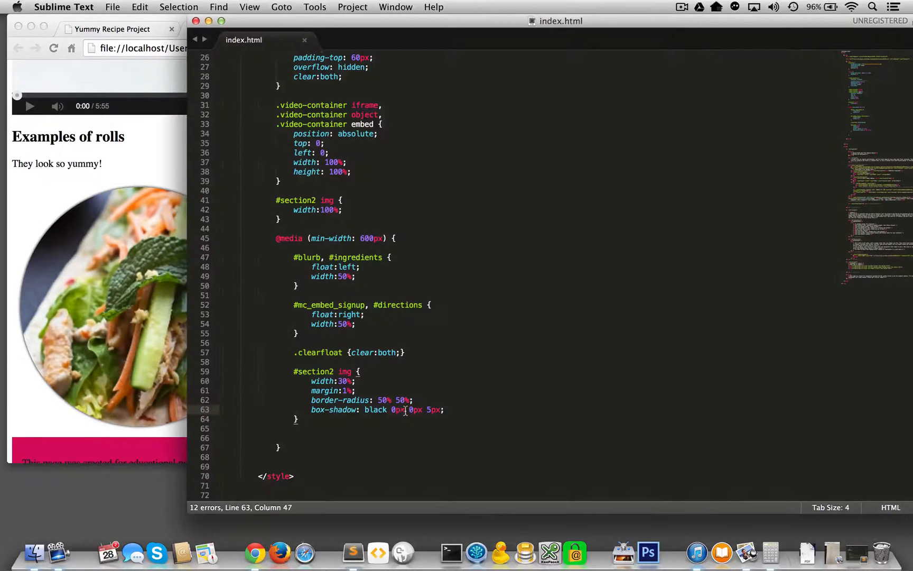
pyautogui.write('100')
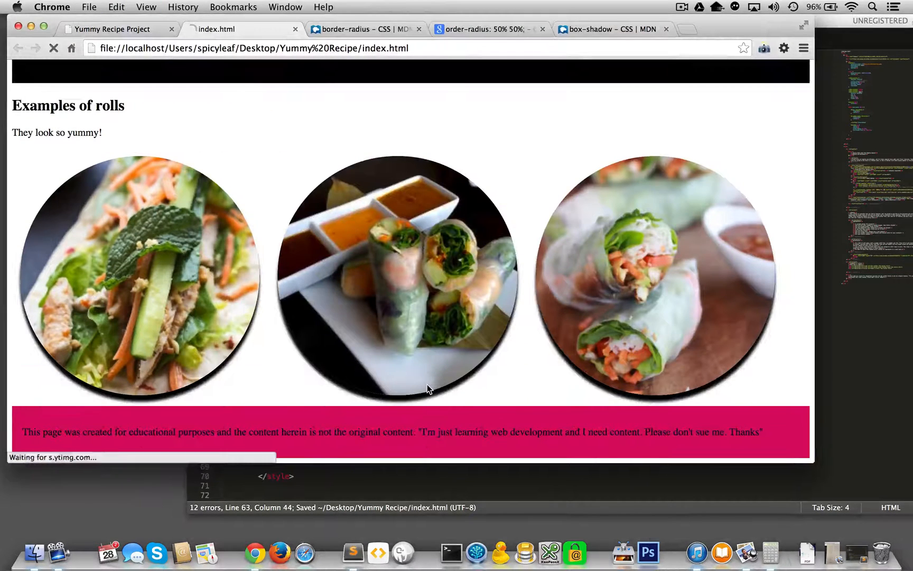
pyautogui.click(353, 553)
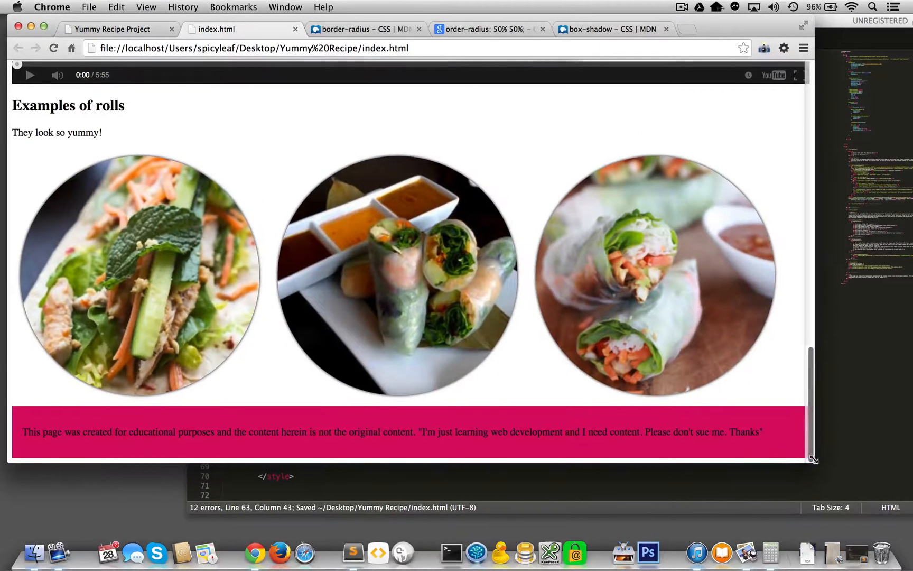
pyautogui.moveTo(812, 459); pyautogui.dragTo(429, 452)
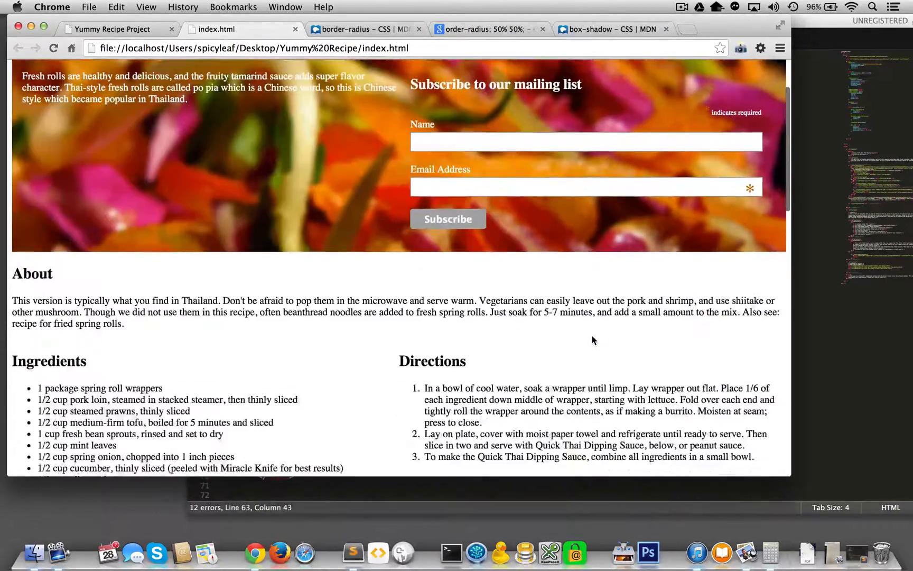
pyautogui.scroll(-3)
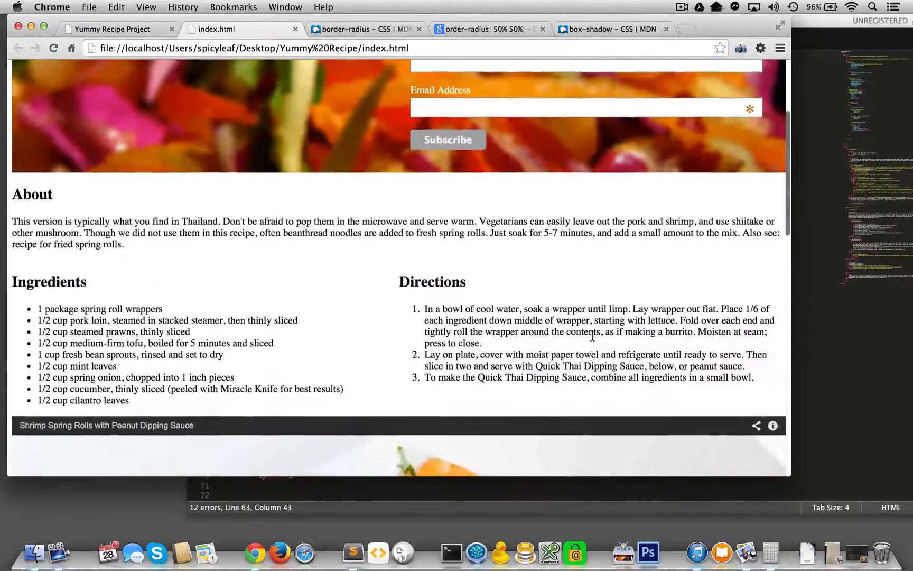
pyautogui.scroll(-3)
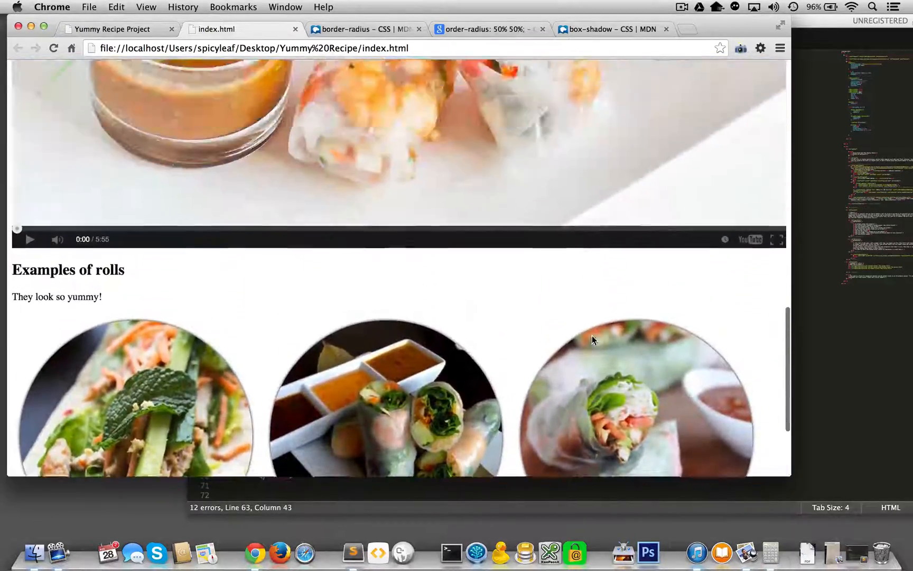